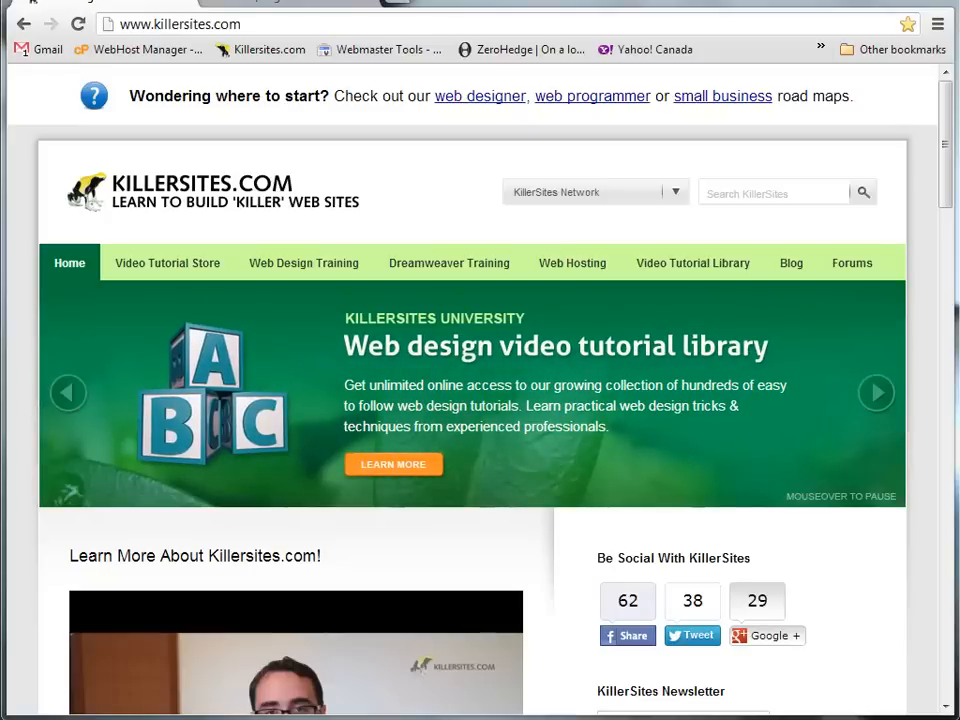
pyautogui.moveTo(836, 364)
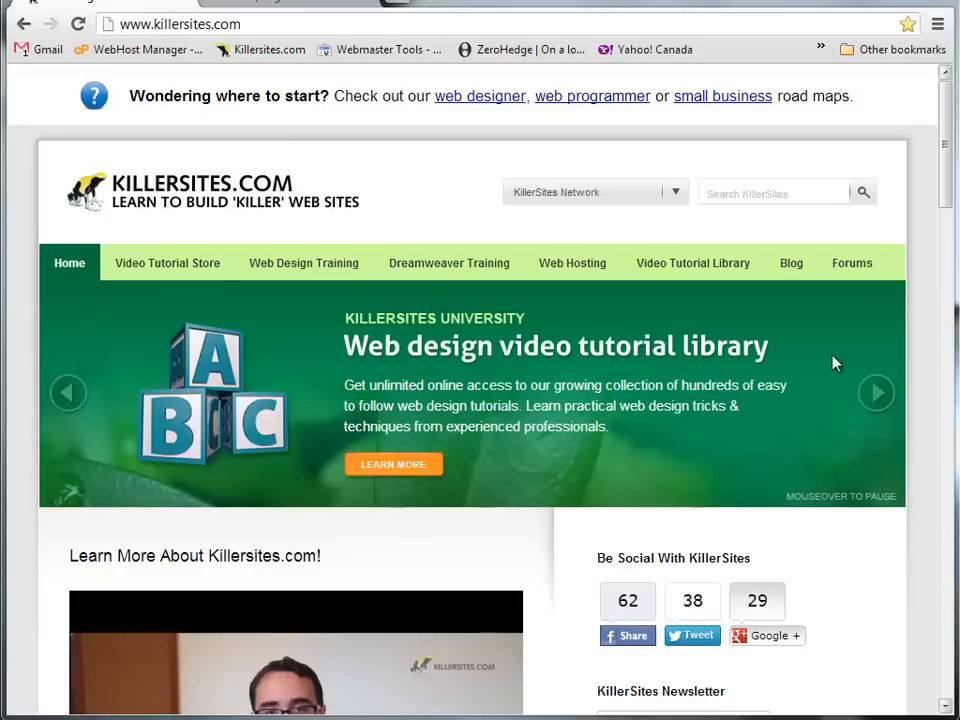
pyautogui.moveTo(820, 352)
pyautogui.write('www.')
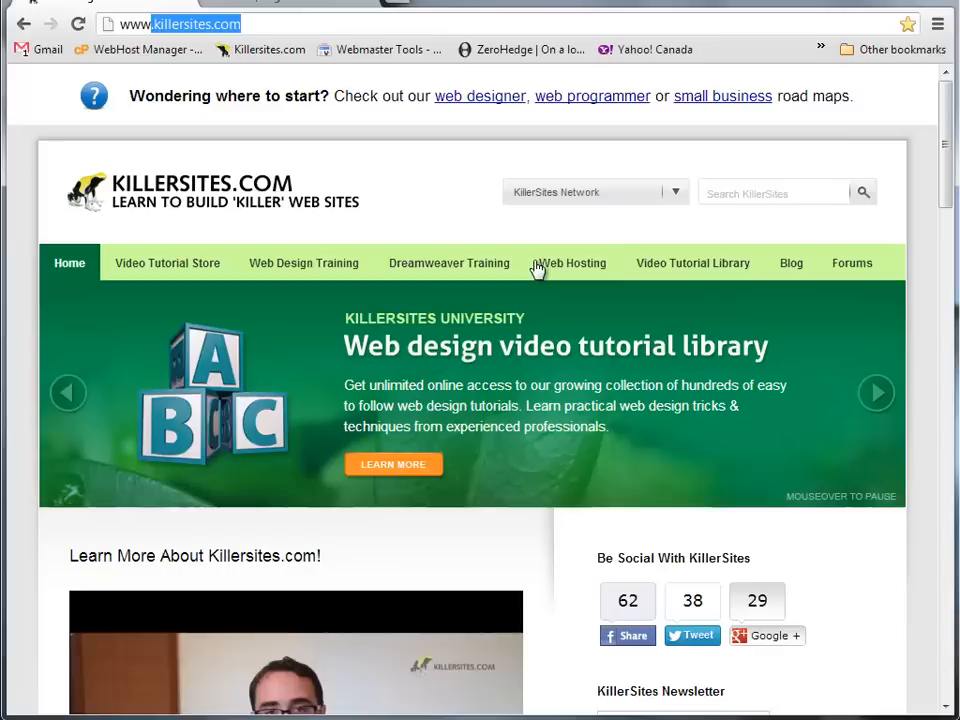
# Go to How-to-Build-Websites.com from the KillerSites Network dropdown.
pyautogui.click(672, 192)
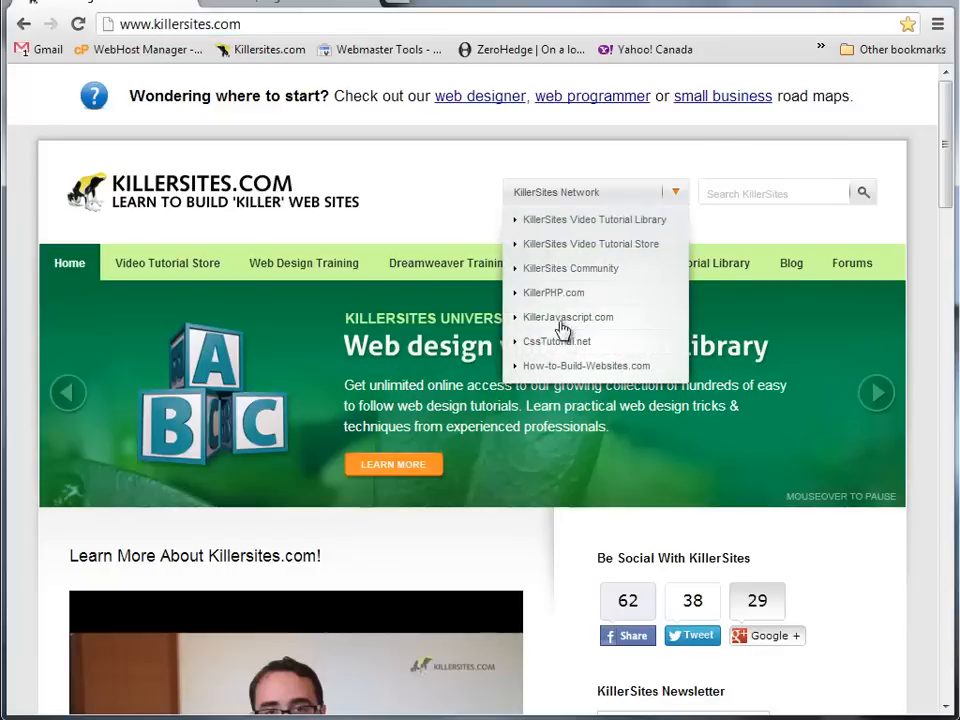
pyautogui.click(556, 292)
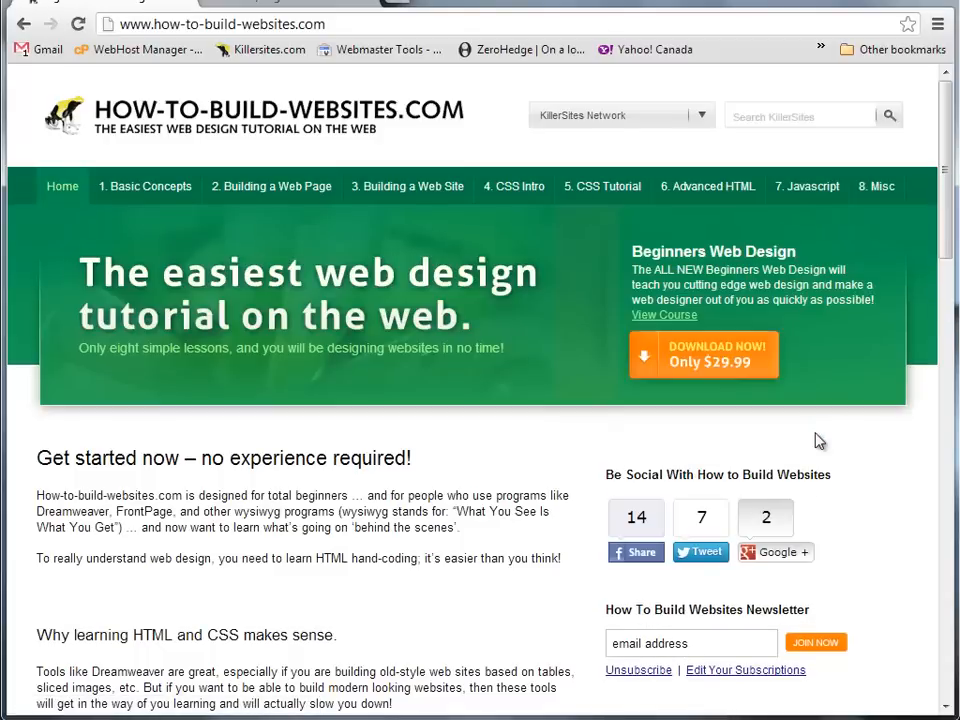
pyautogui.moveTo(624, 300)
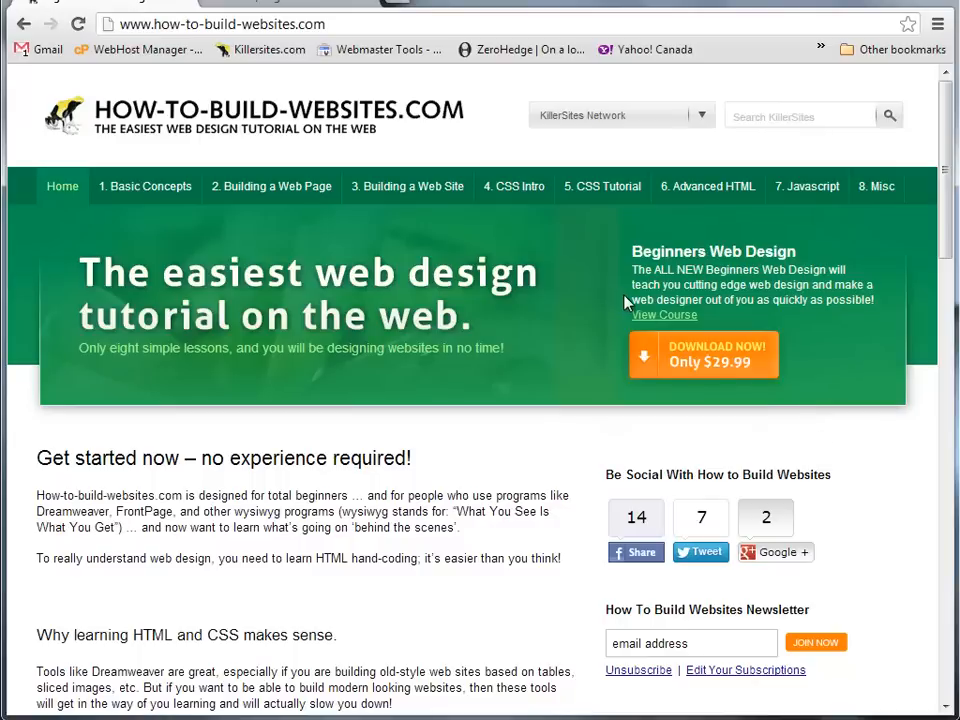
pyautogui.moveTo(30, 22)
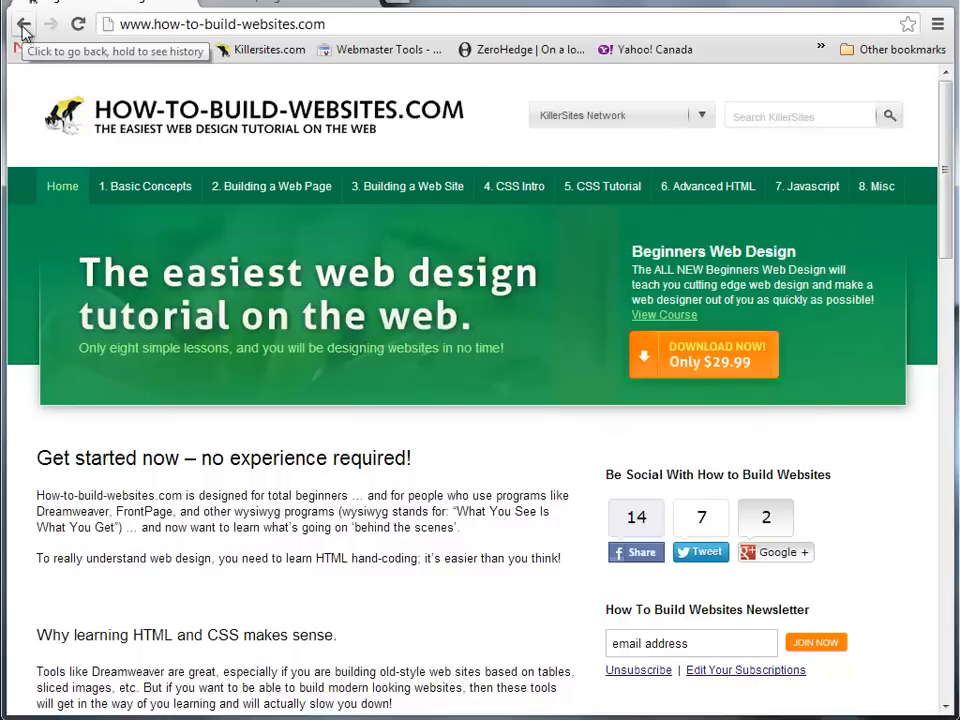
# Go back to the killersites.com home page and highlight the .com ending of its address.
pyautogui.click(30, 24)
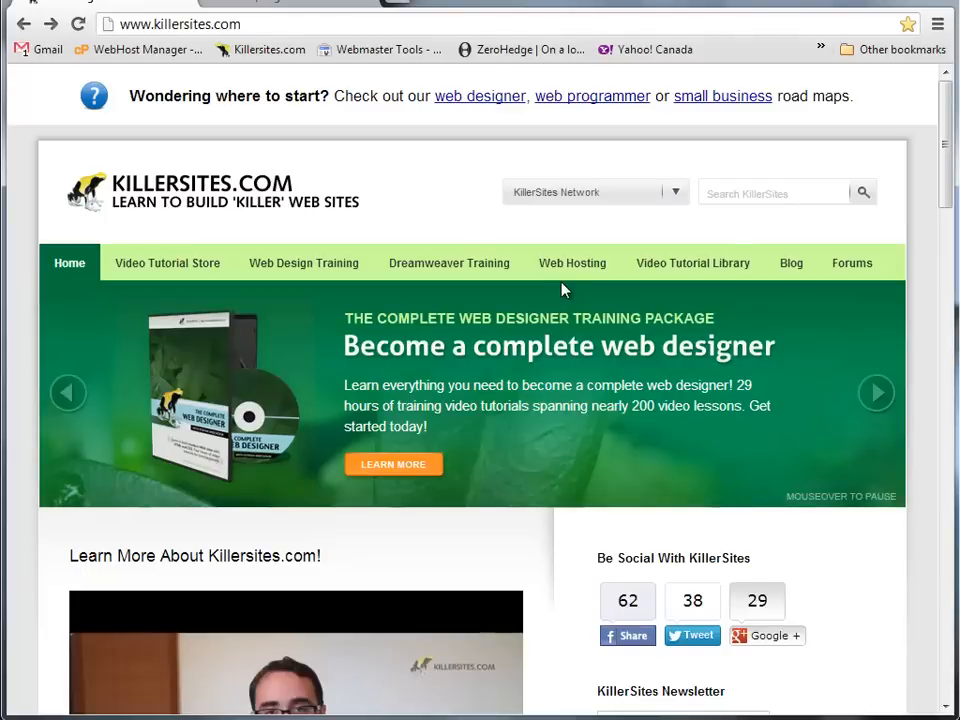
pyautogui.doubleClick(230, 24)
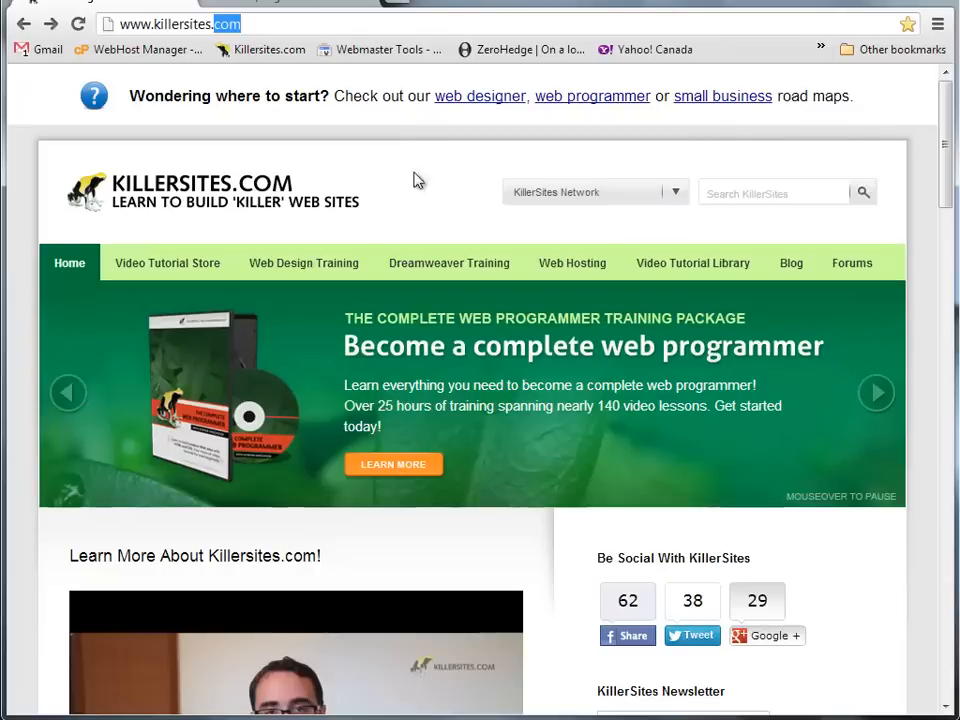
pyautogui.moveTo(504, 248)
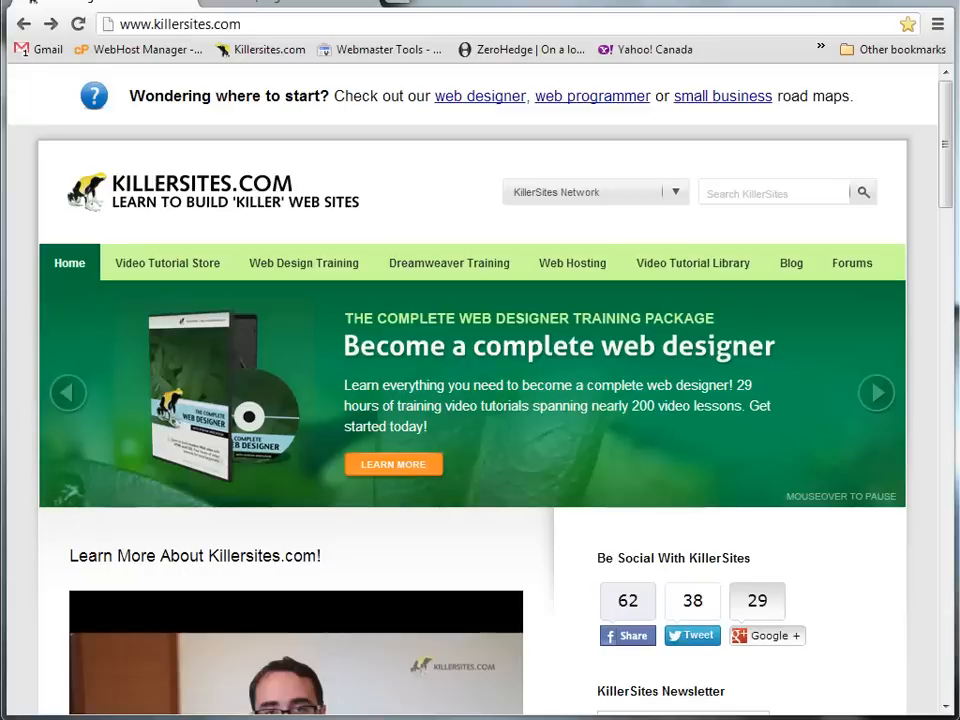
pyautogui.click(880, 390)
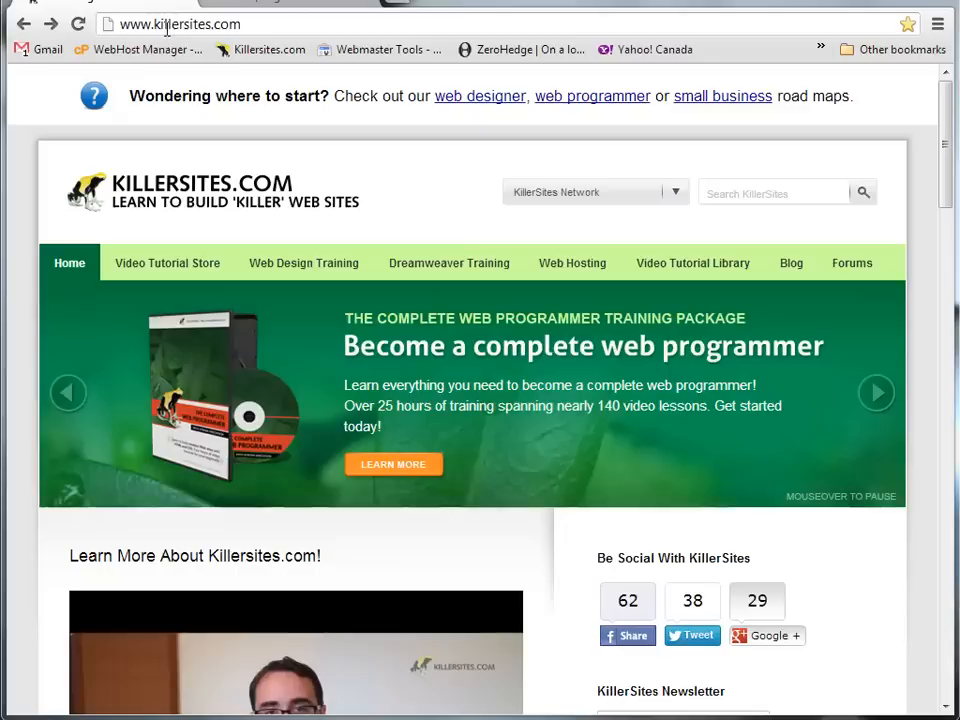
pyautogui.doubleClick(228, 24)
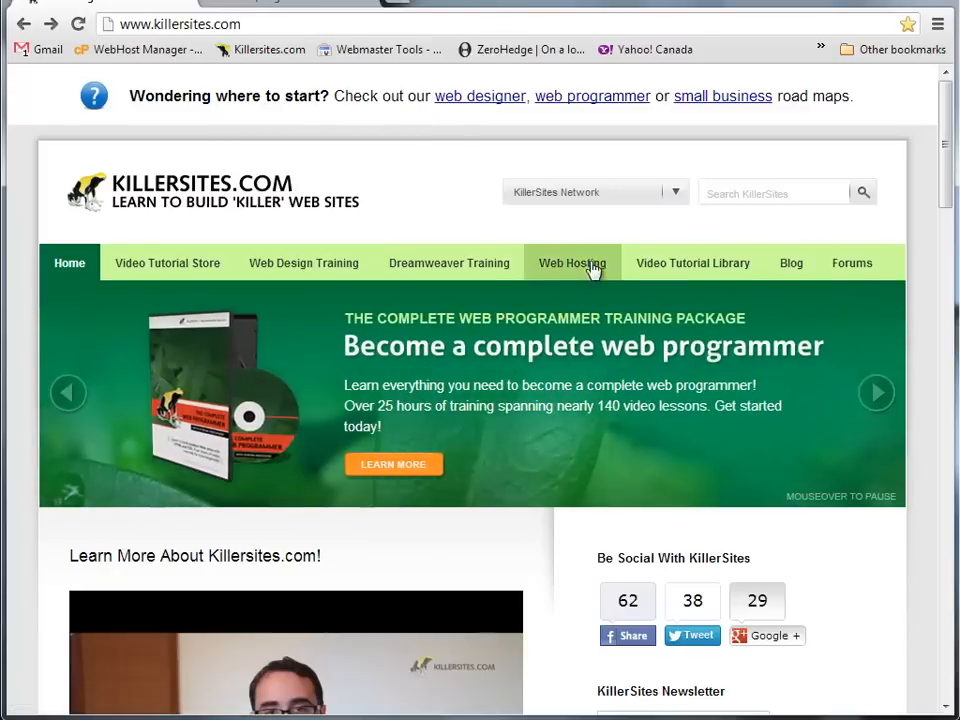
# Bring up the Web Hosting guide page and skim its hosting FAQ and services.
pyautogui.click(572, 262)
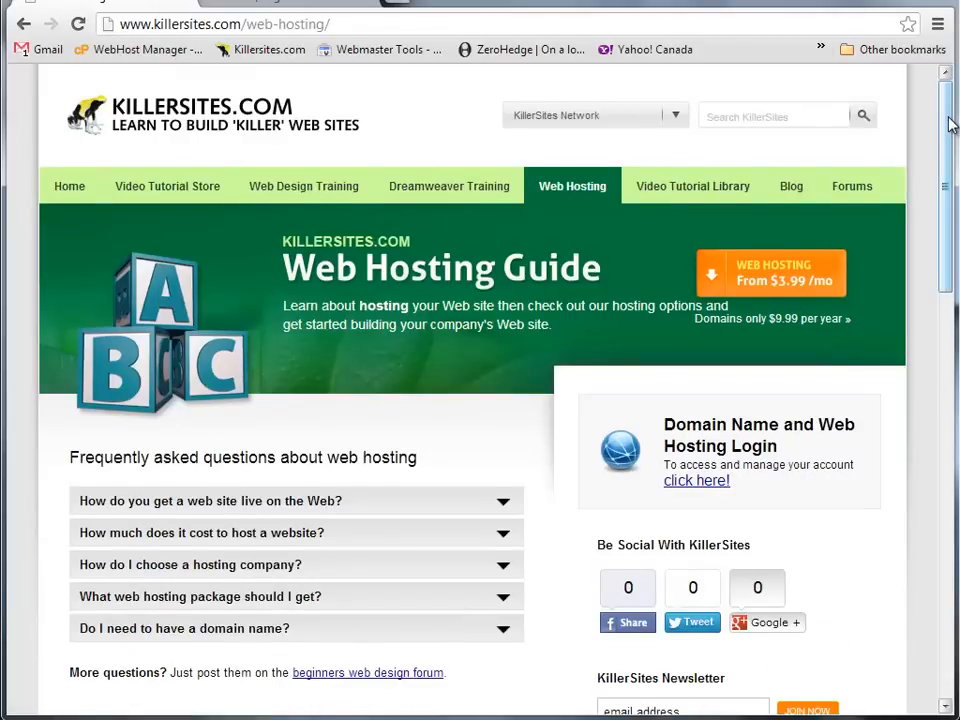
pyautogui.scroll(-3)
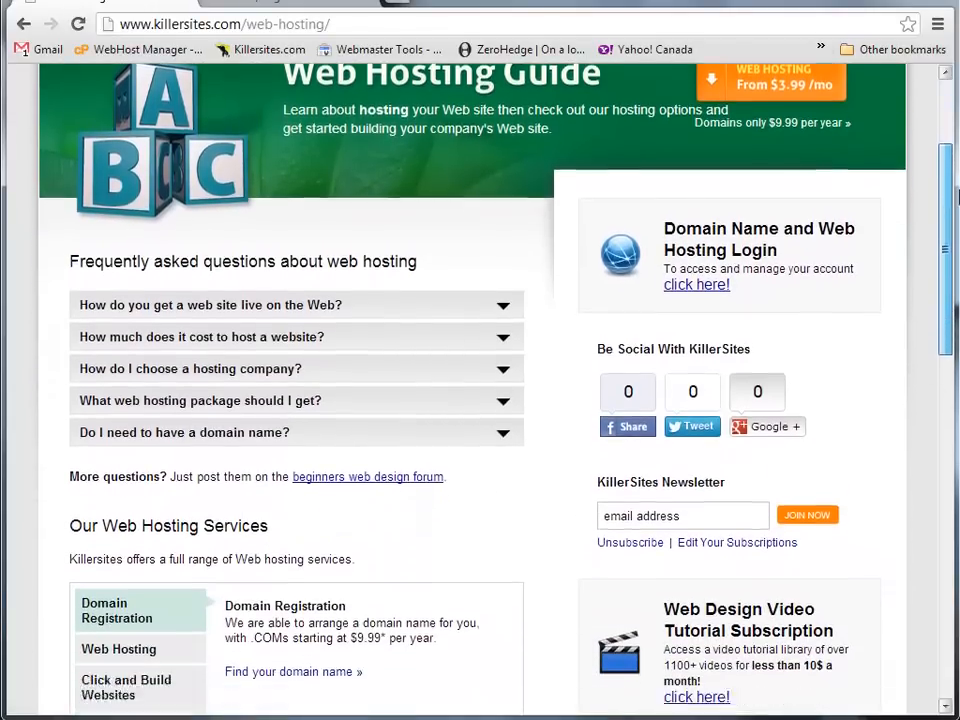
pyautogui.scroll(-3)
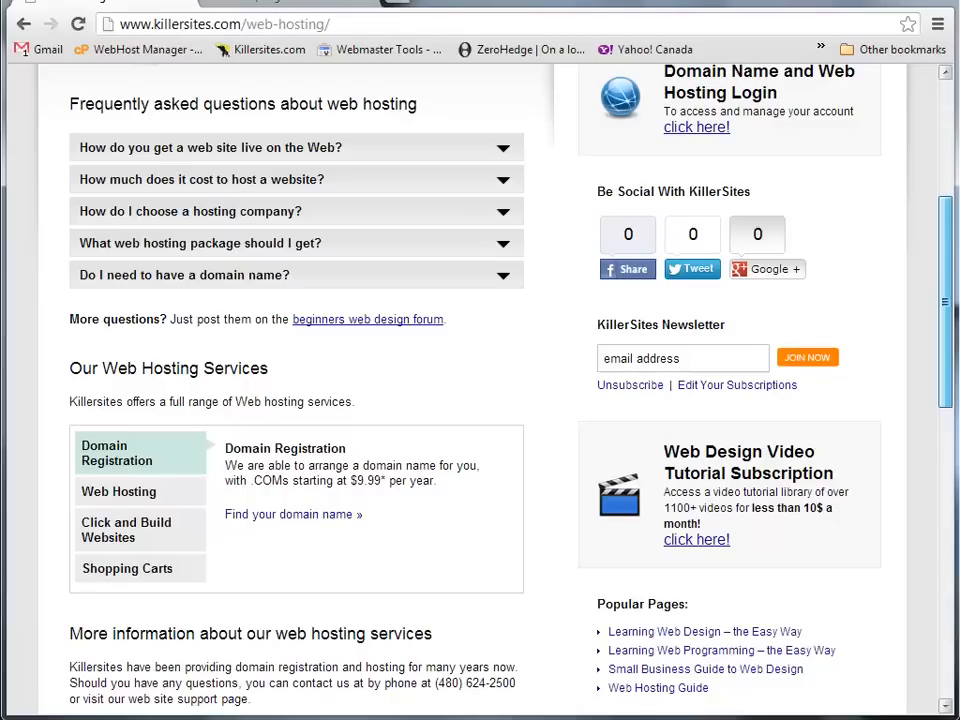
pyautogui.scroll(3)
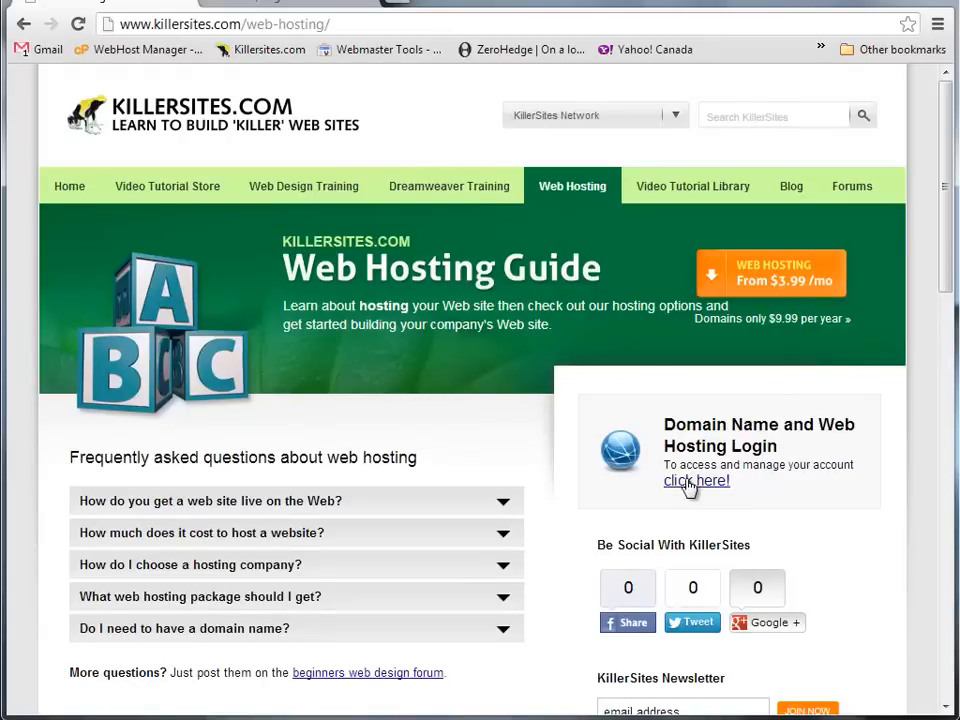
pyautogui.moveTo(684, 492)
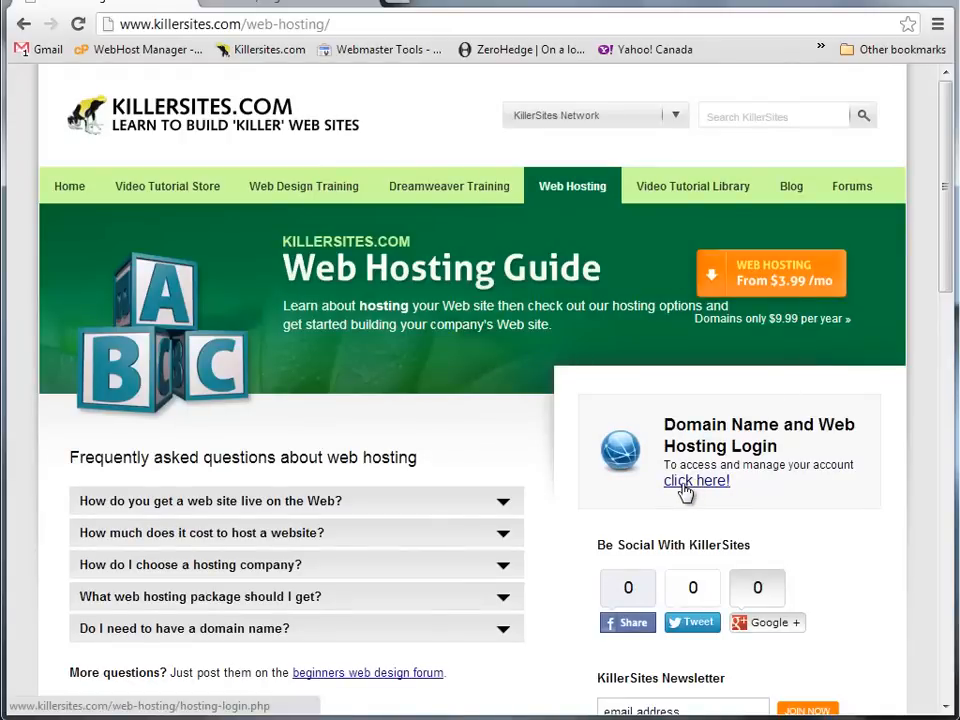
# Go to the hosting domain search page and enter headphoneguy as the .com name to check.
pyautogui.click(696, 480)
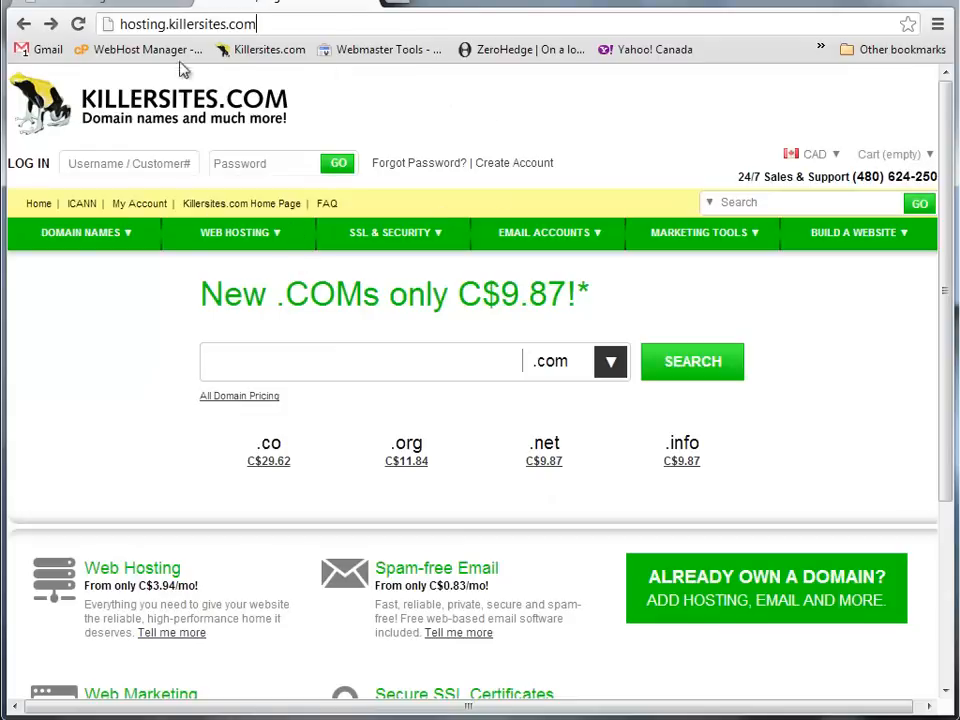
pyautogui.moveTo(640, 130)
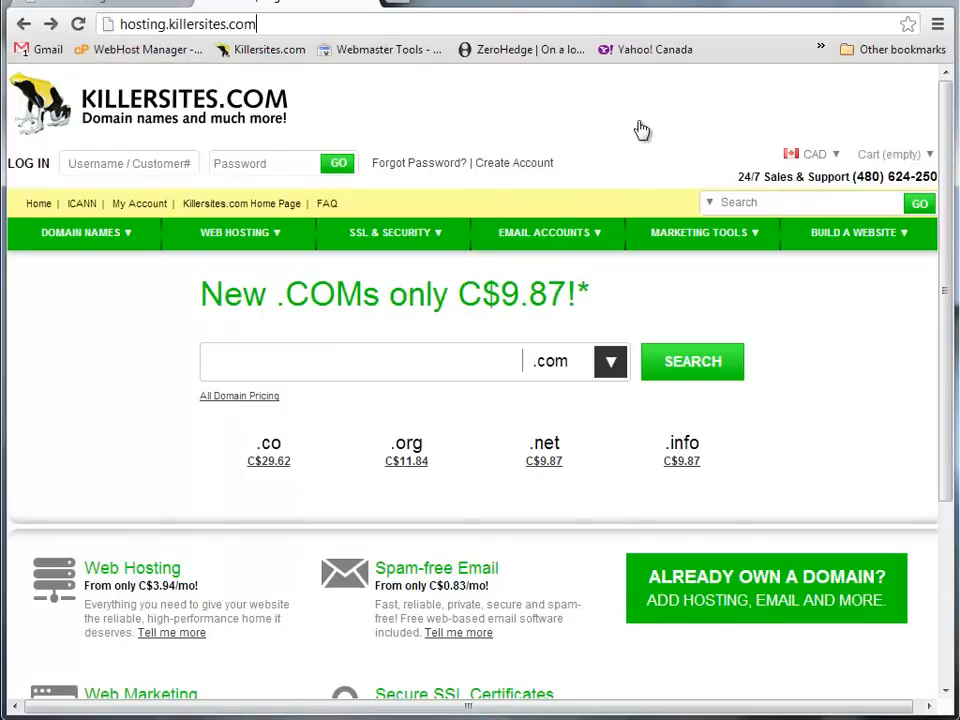
pyautogui.moveTo(644, 114)
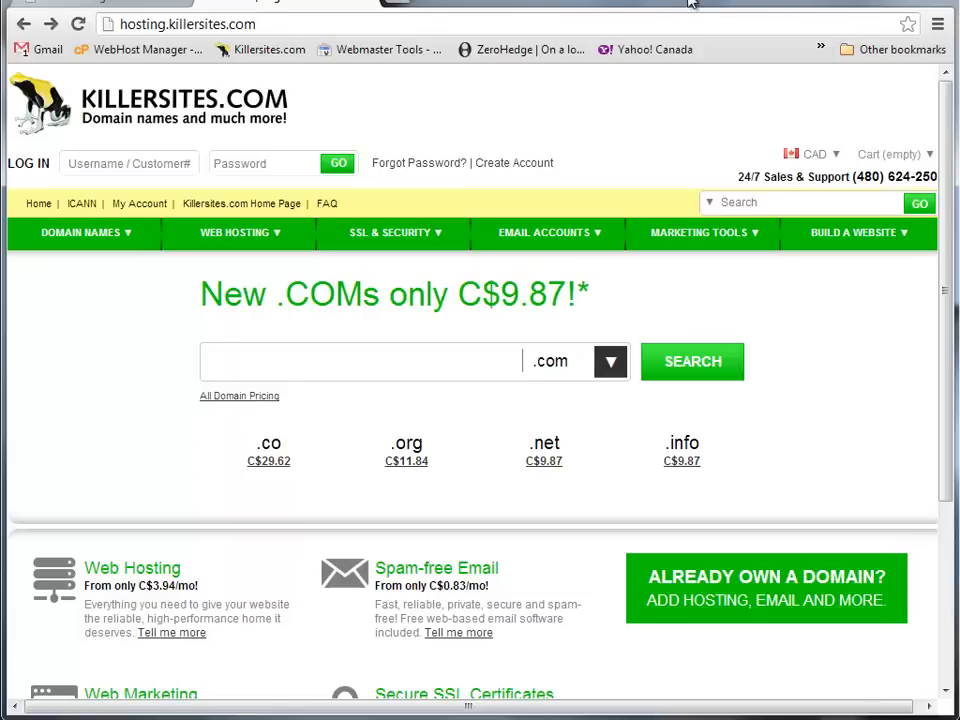
pyautogui.moveTo(654, 438)
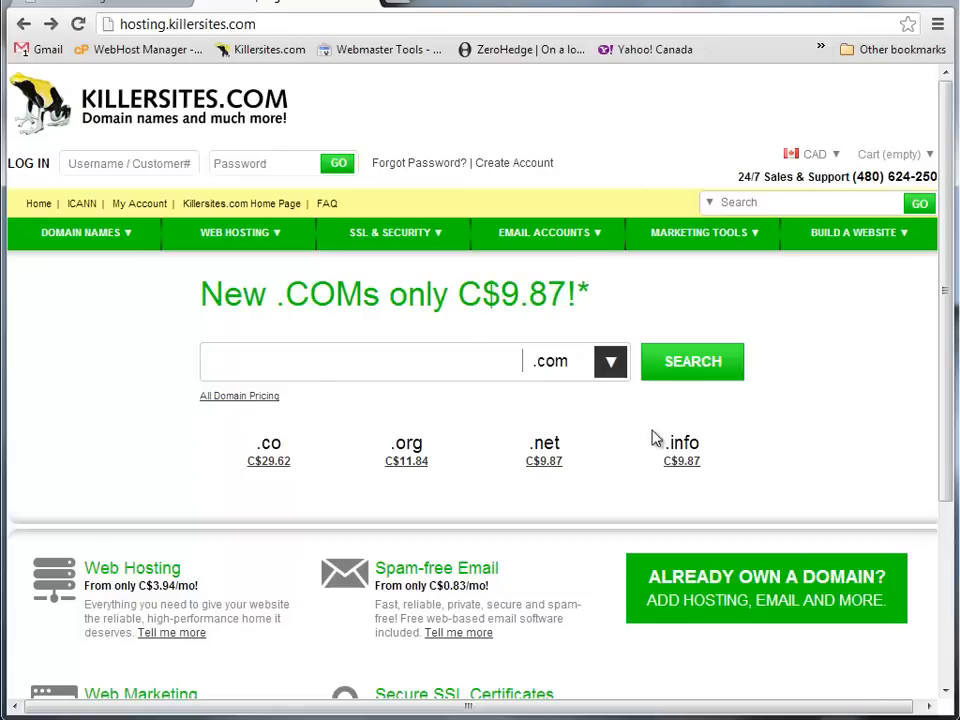
pyautogui.moveTo(900, 288)
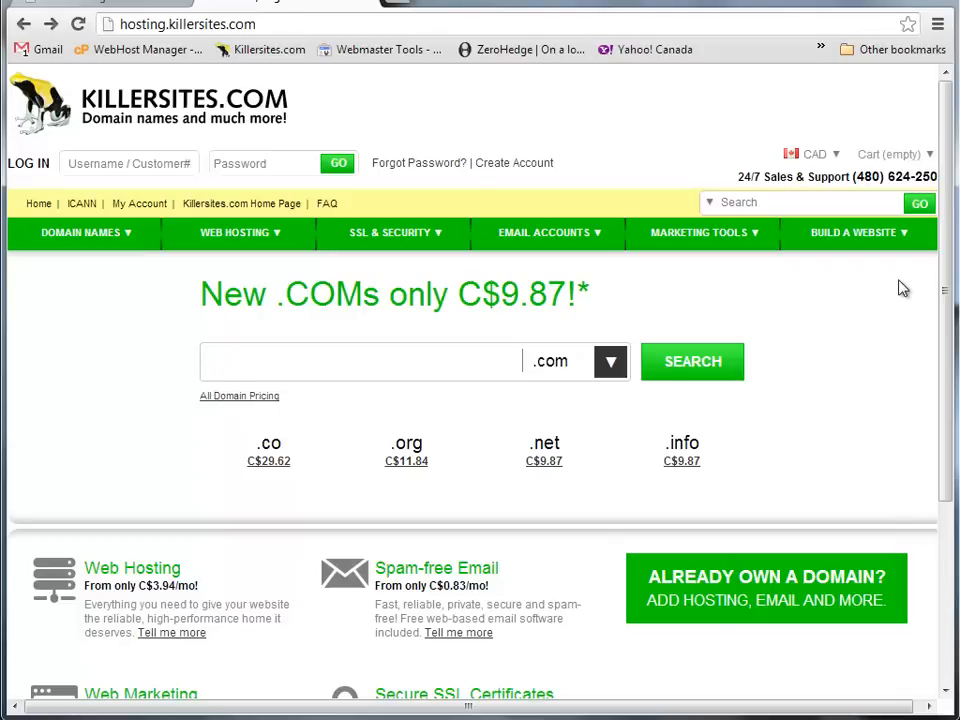
pyautogui.click(360, 360)
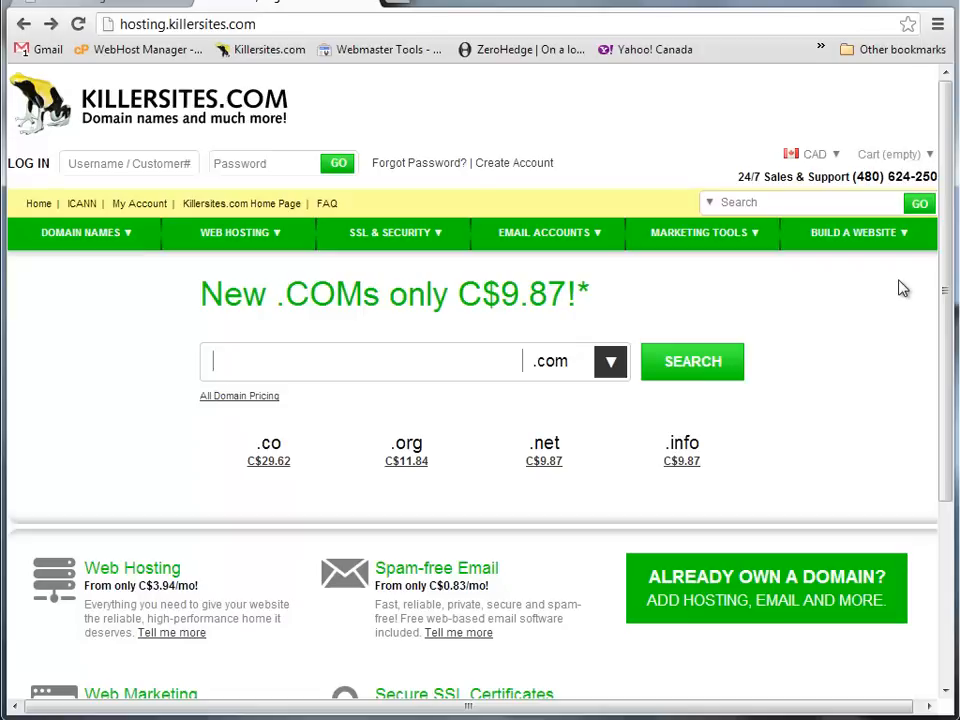
pyautogui.write('headp')
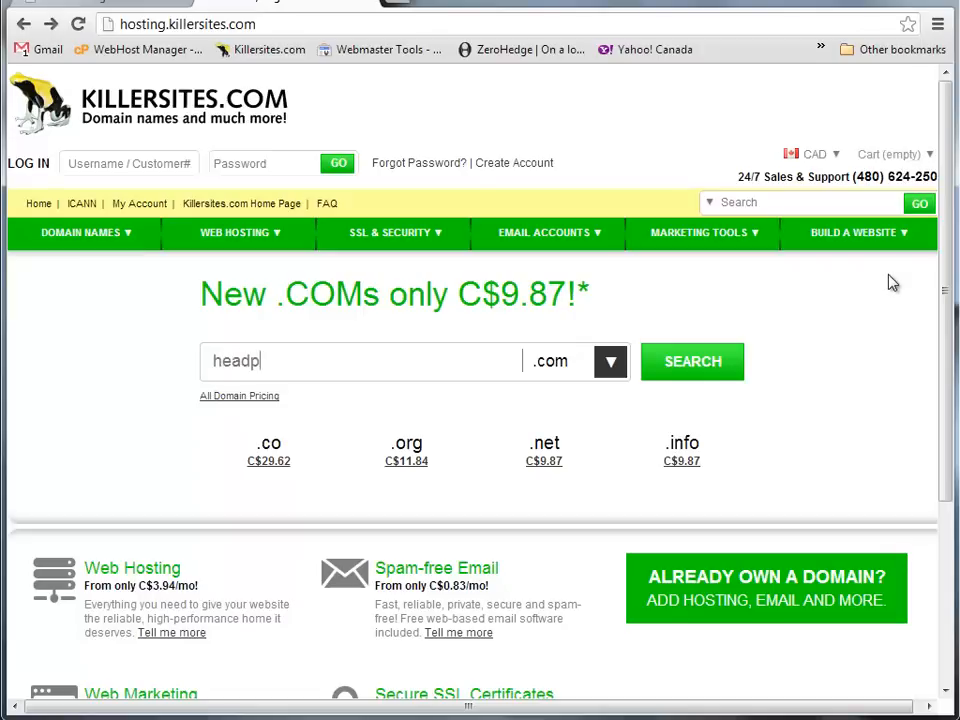
pyautogui.write('honeguy')
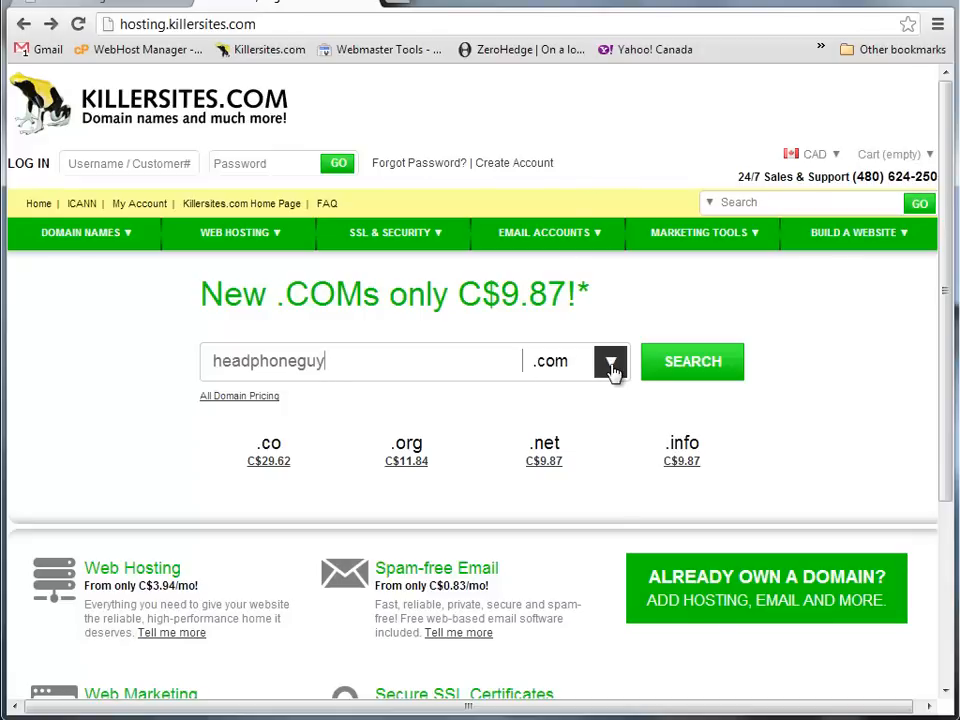
pyautogui.click(610, 362)
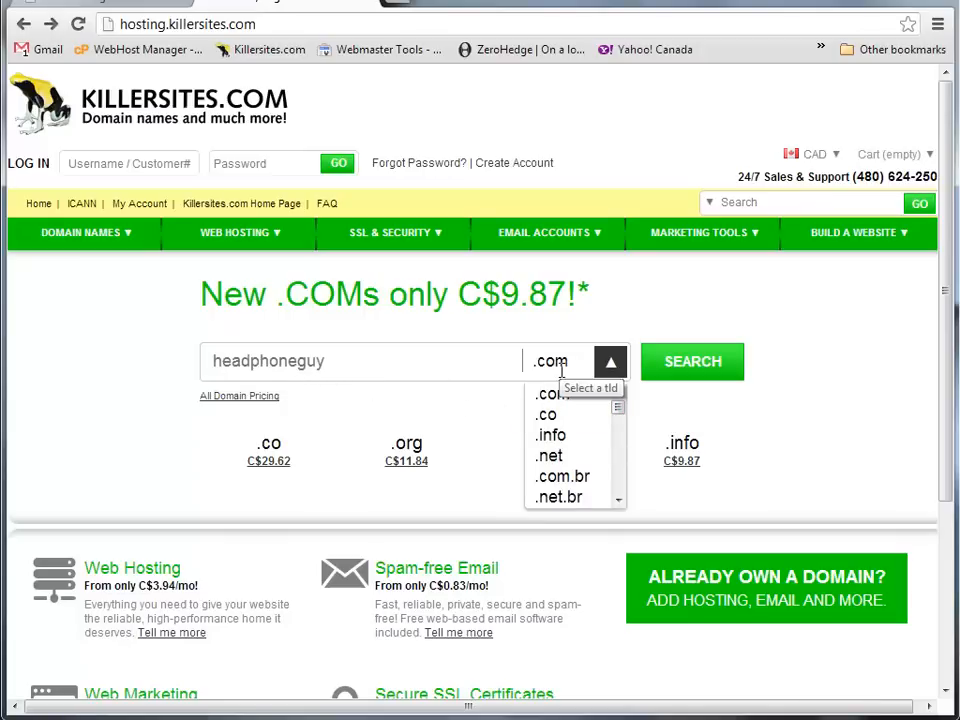
pyautogui.moveTo(550, 456)
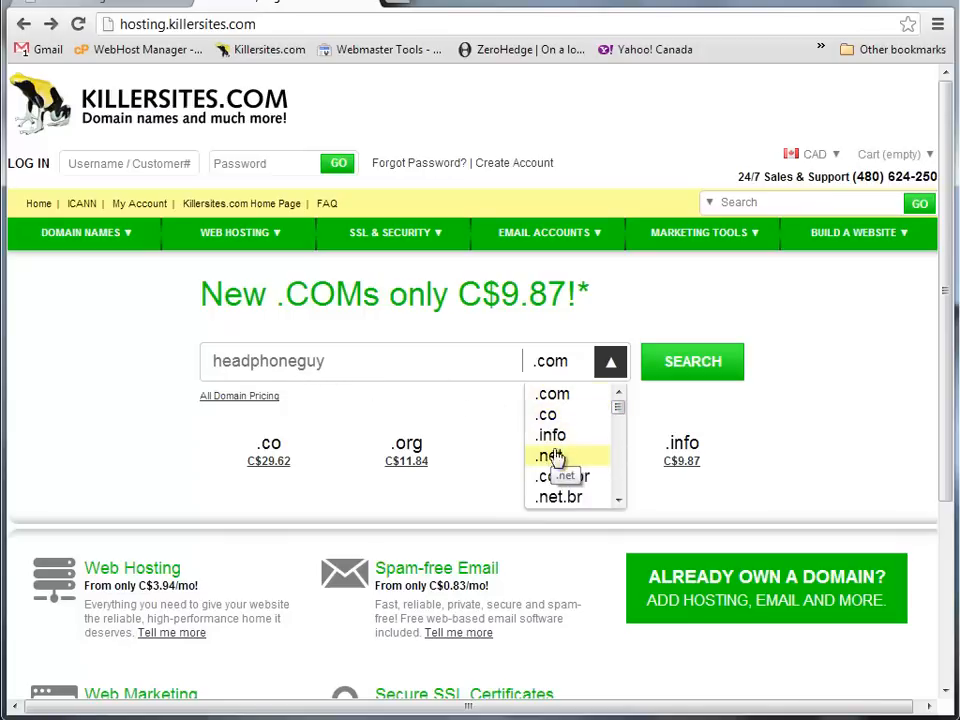
pyautogui.moveTo(556, 468)
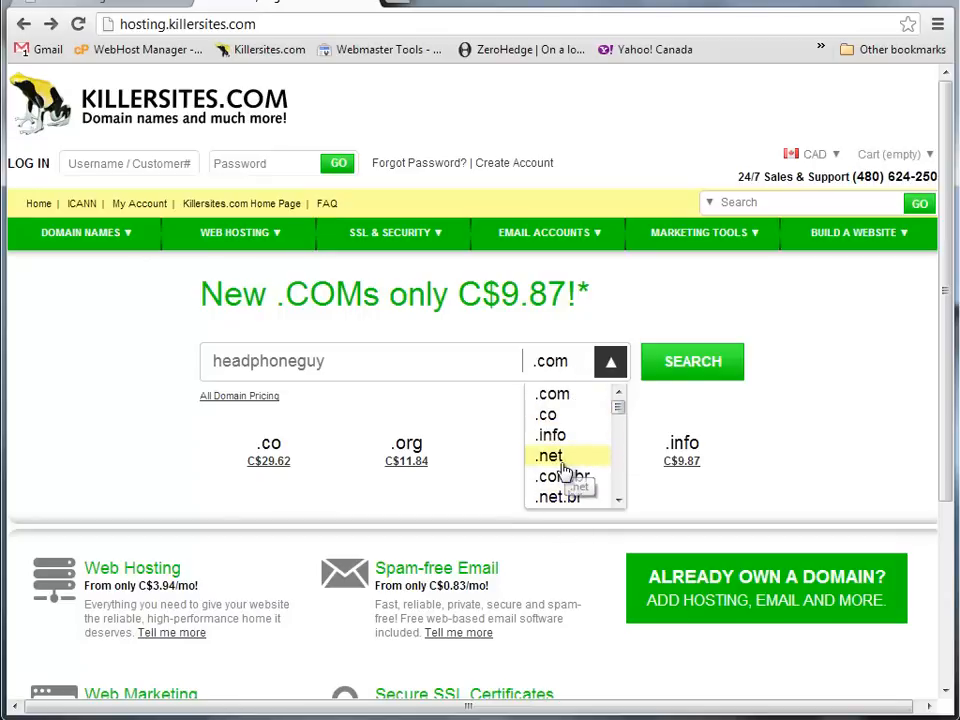
pyautogui.scroll(-3)
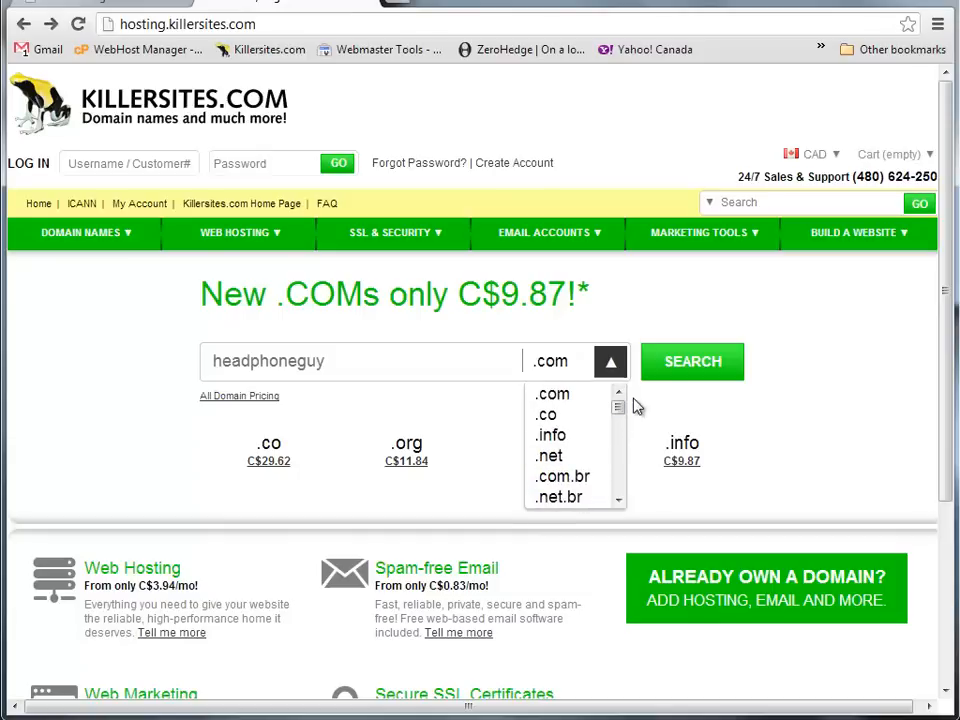
pyautogui.moveTo(552, 396)
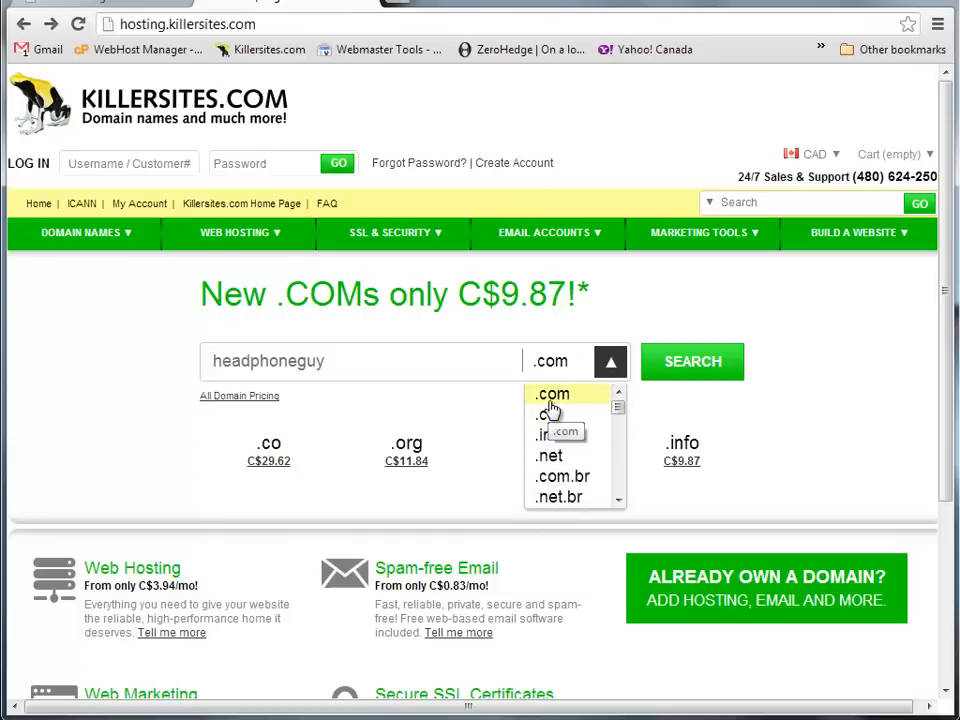
pyautogui.scroll(-3)
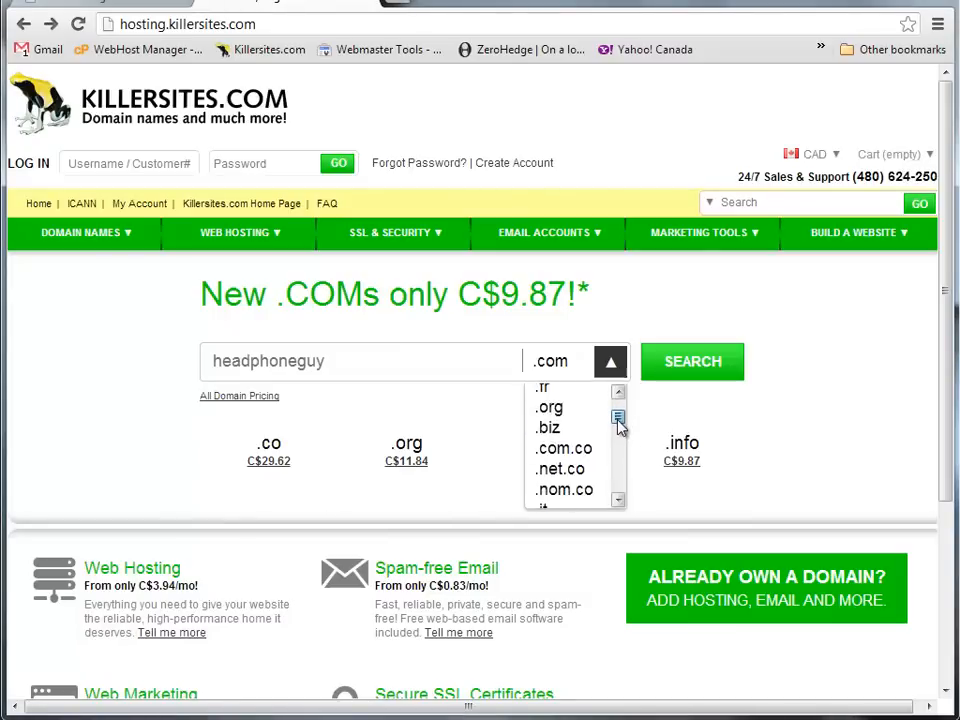
pyautogui.scroll(-3)
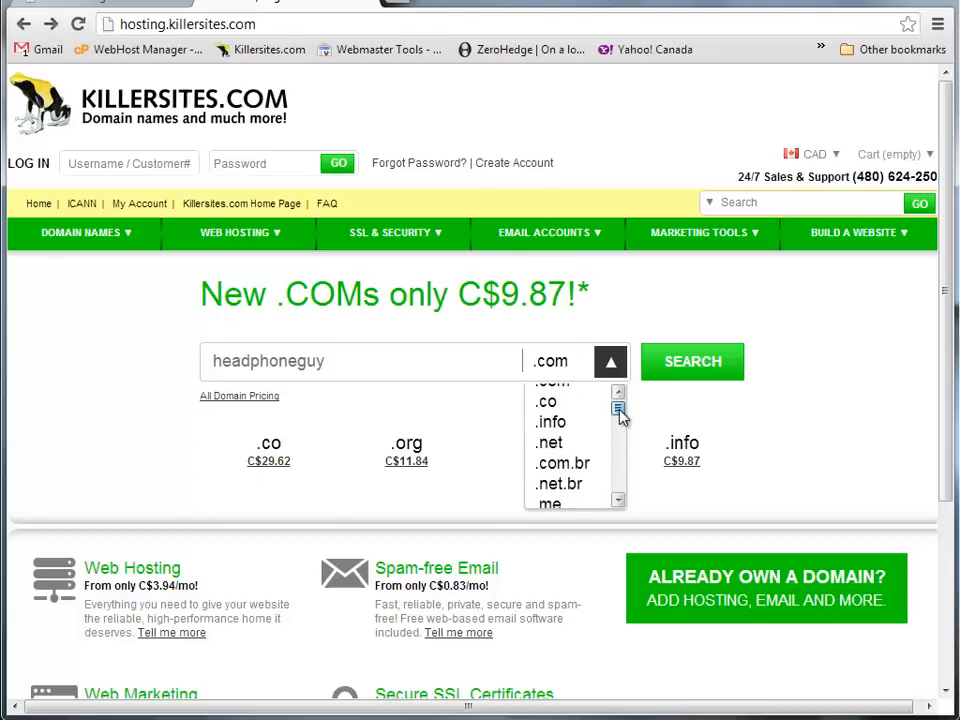
pyautogui.scroll(-3)
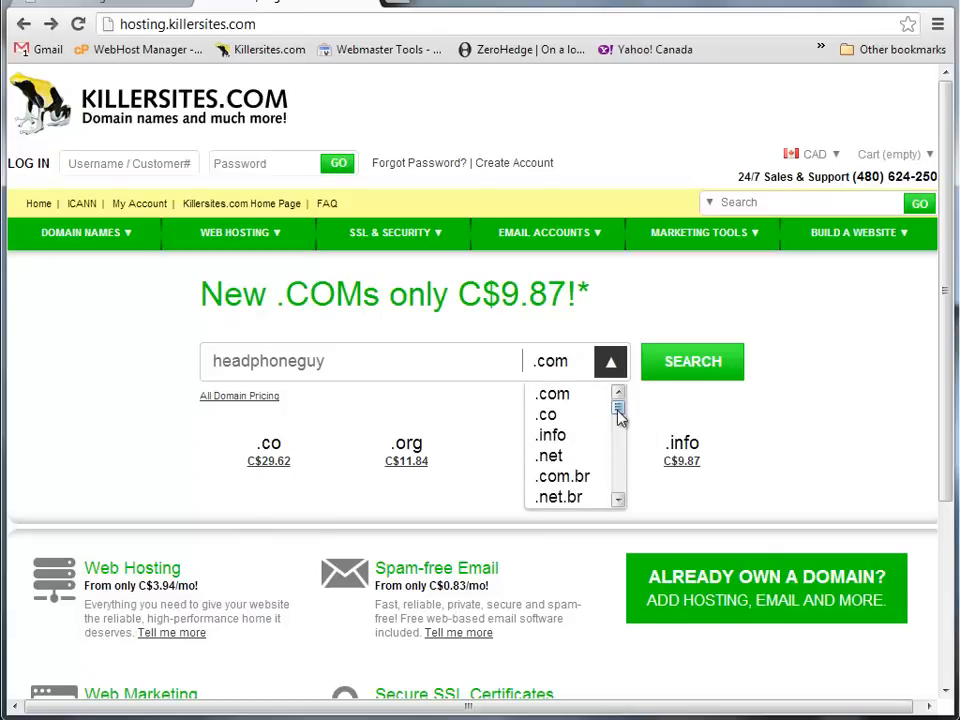
pyautogui.moveTo(564, 400)
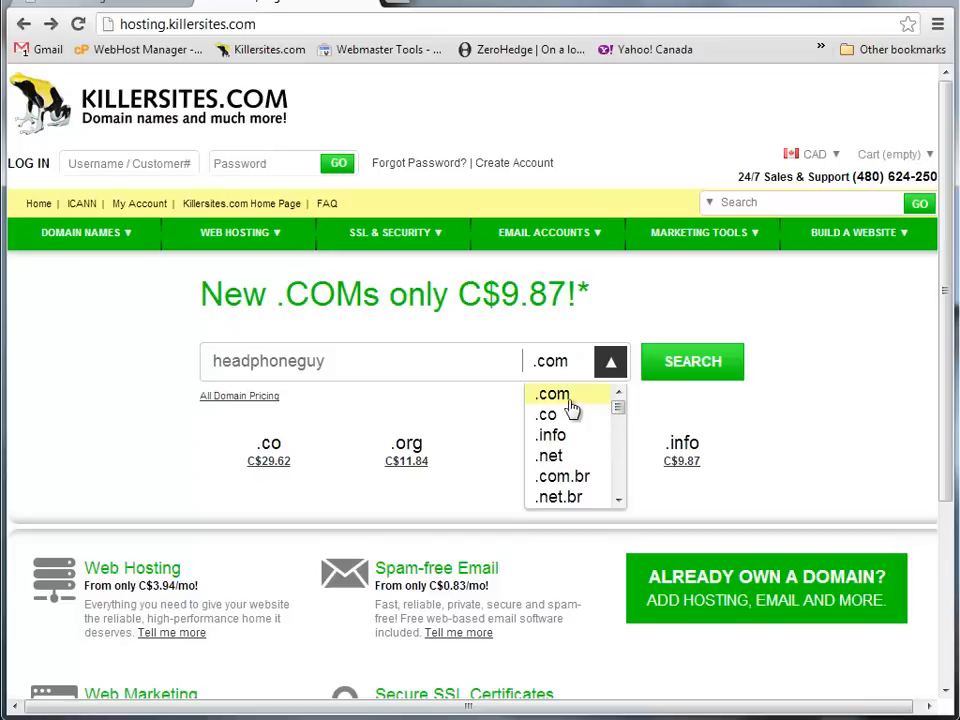
pyautogui.moveTo(566, 440)
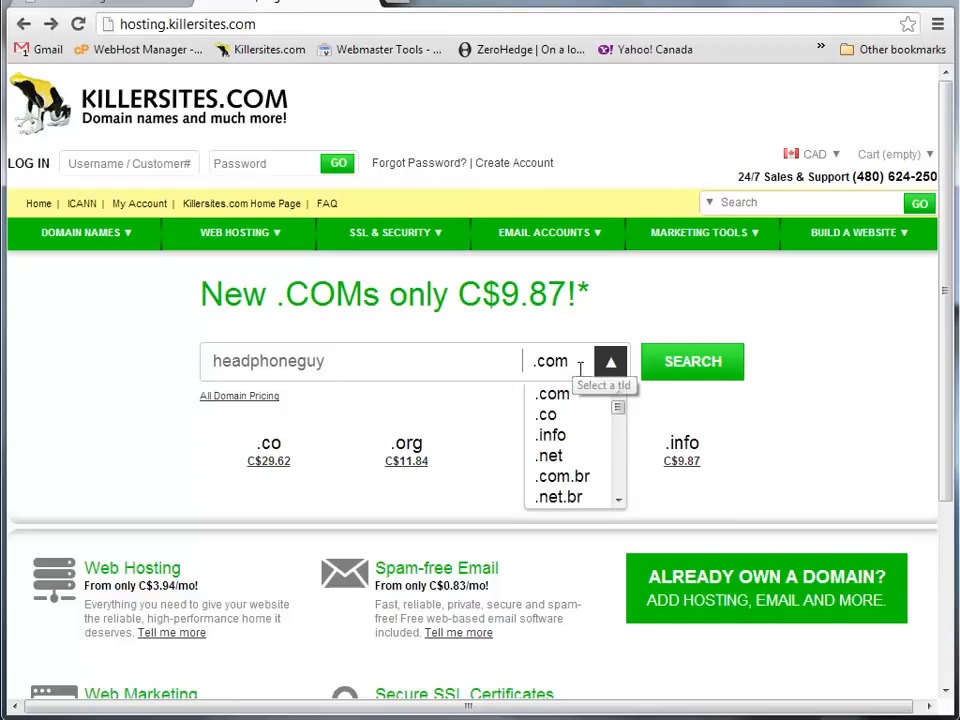
pyautogui.moveTo(566, 384)
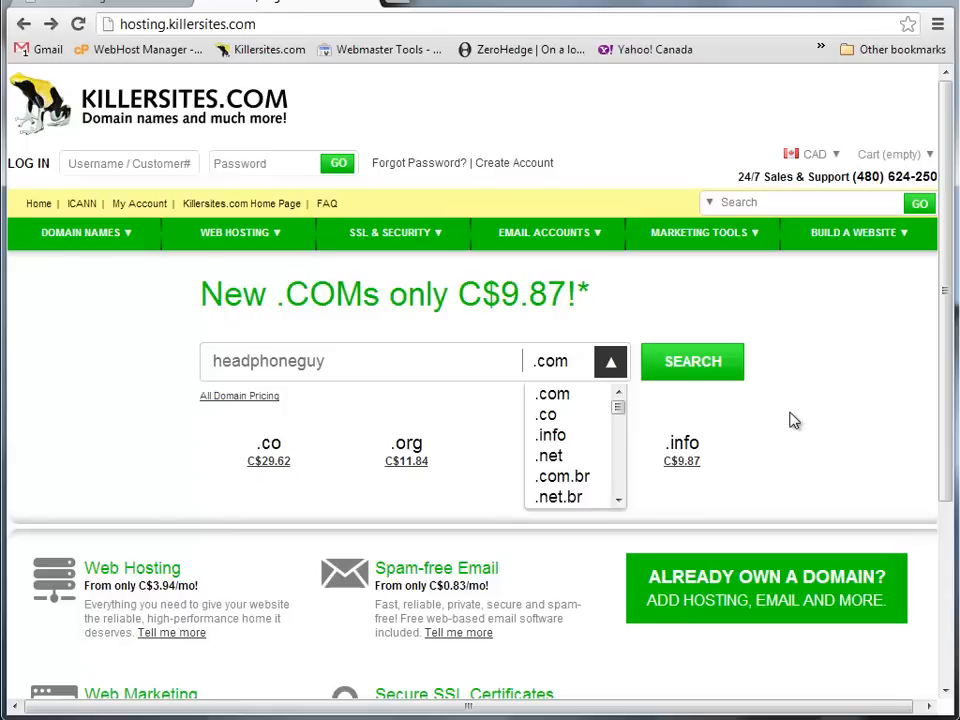
pyautogui.moveTo(690, 432)
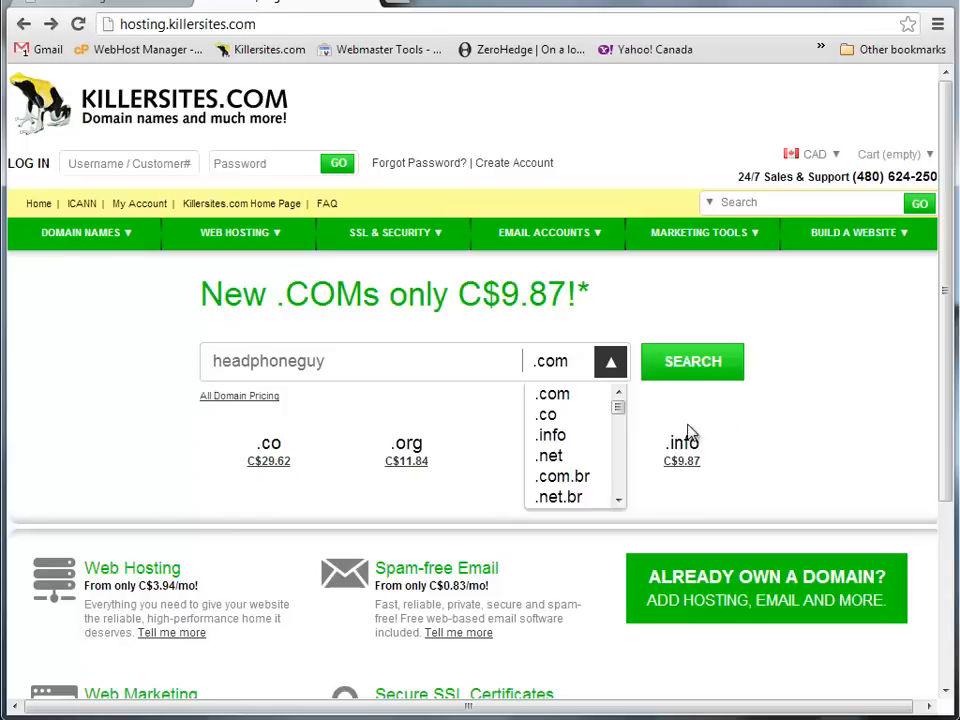
pyautogui.moveTo(636, 448)
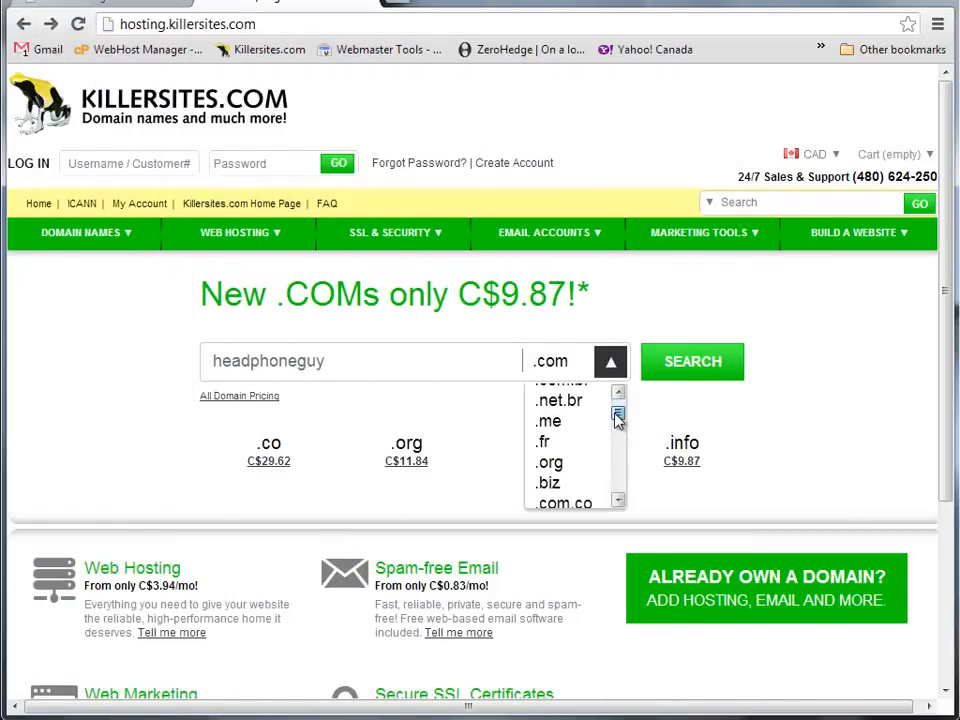
pyautogui.scroll(-3)
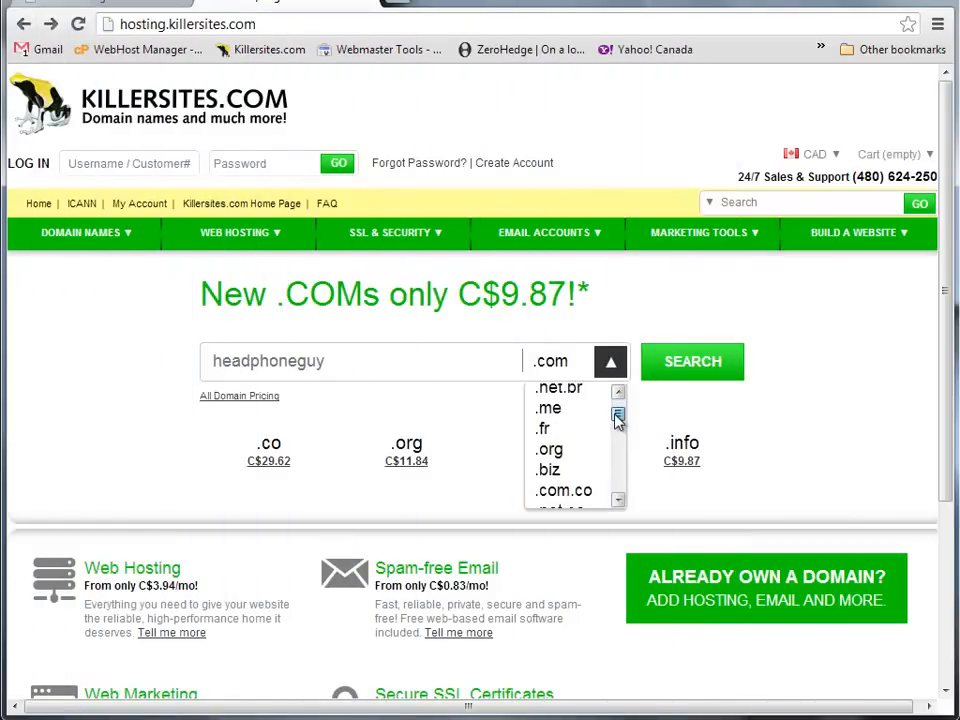
pyautogui.moveTo(556, 408)
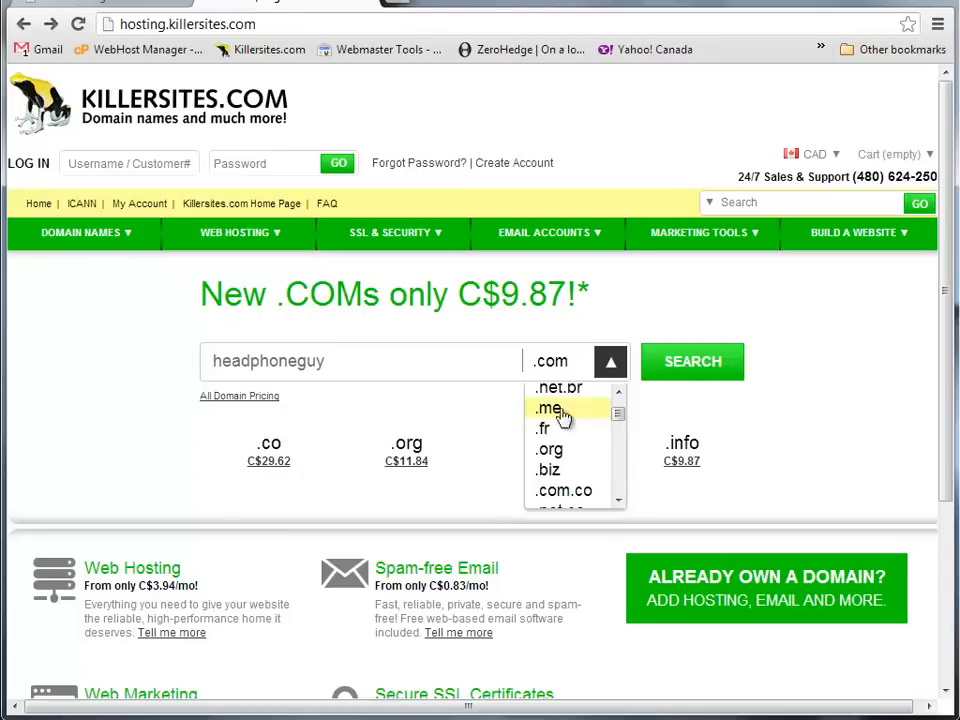
pyautogui.moveTo(548, 430)
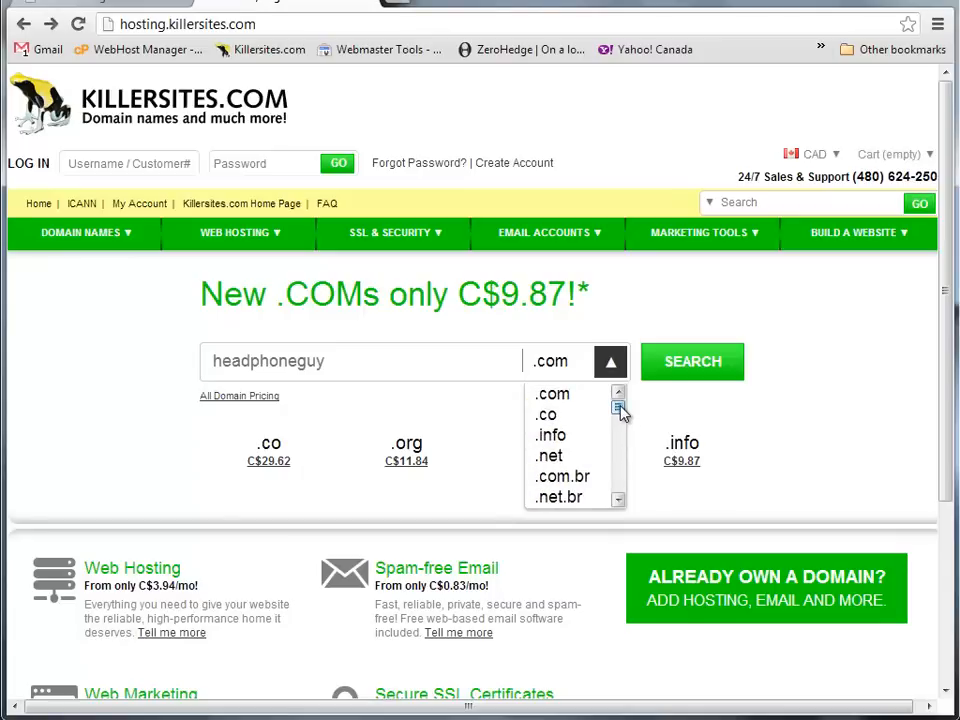
pyautogui.scroll(-3)
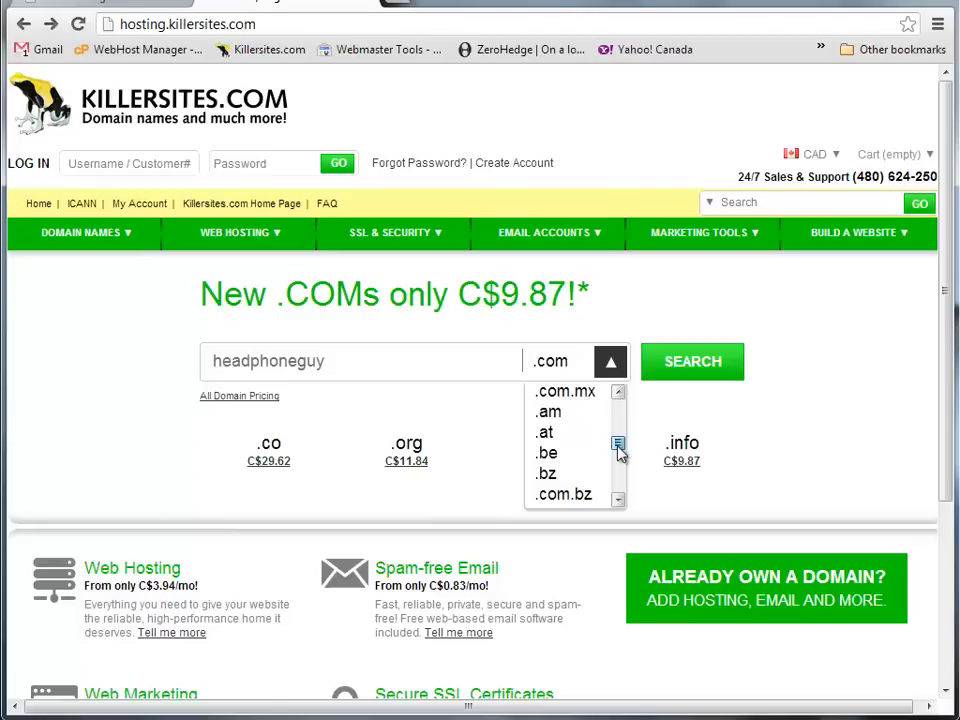
pyautogui.scroll(-3)
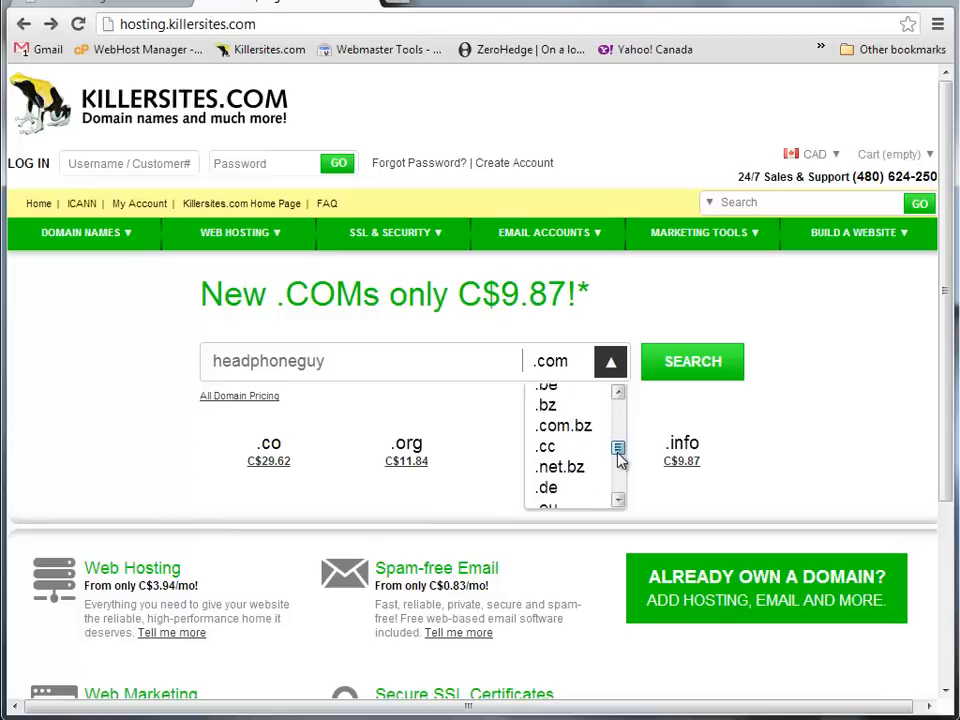
pyautogui.scroll(-3)
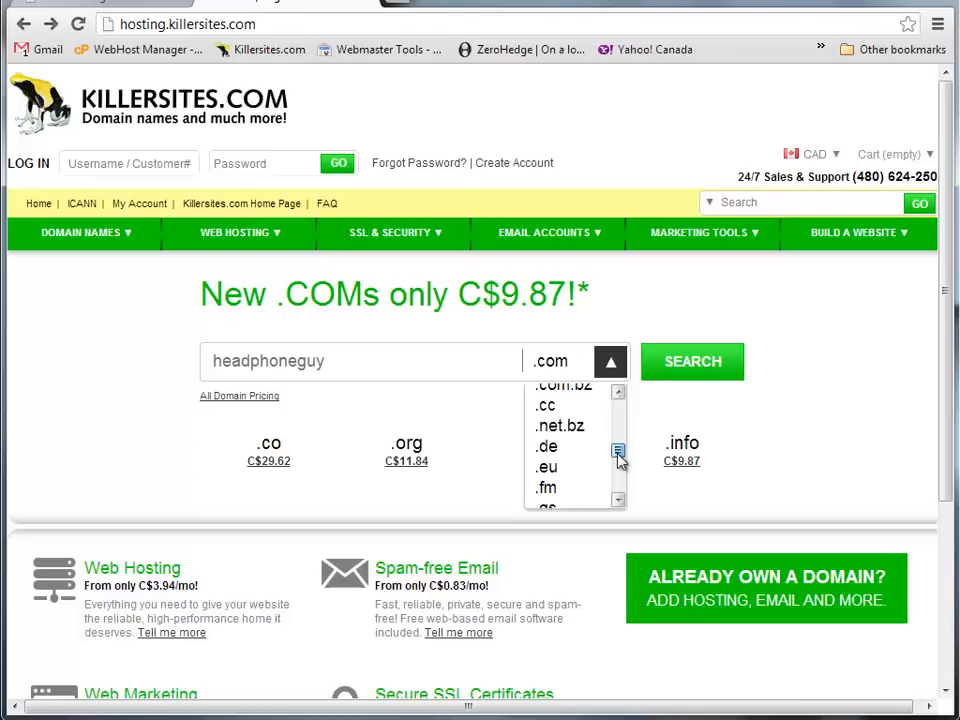
pyautogui.scroll(-3)
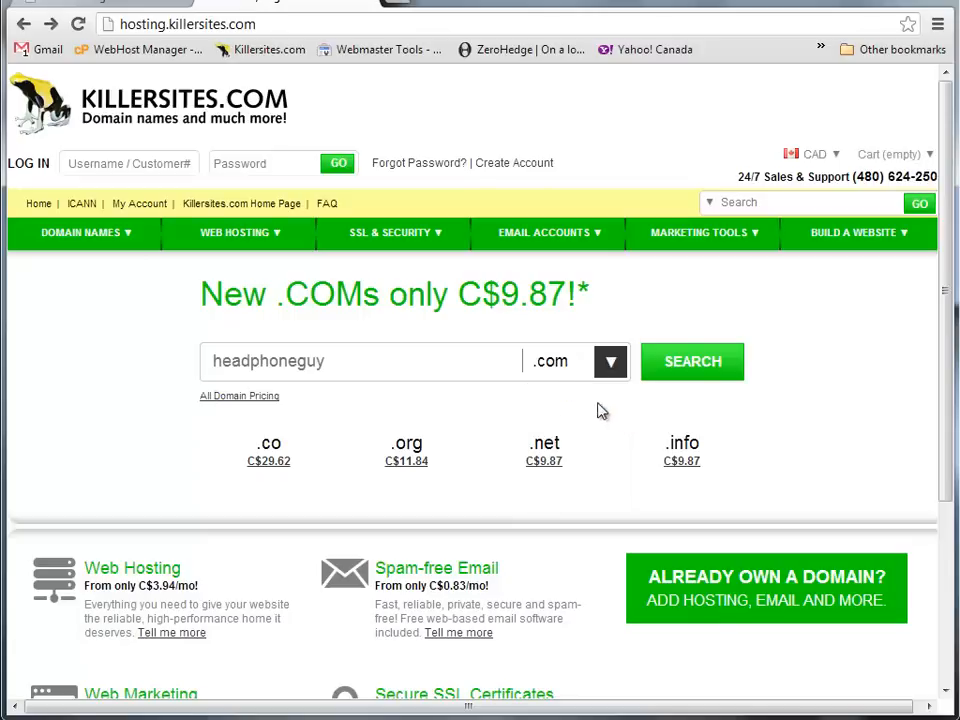
pyautogui.moveTo(172, 396)
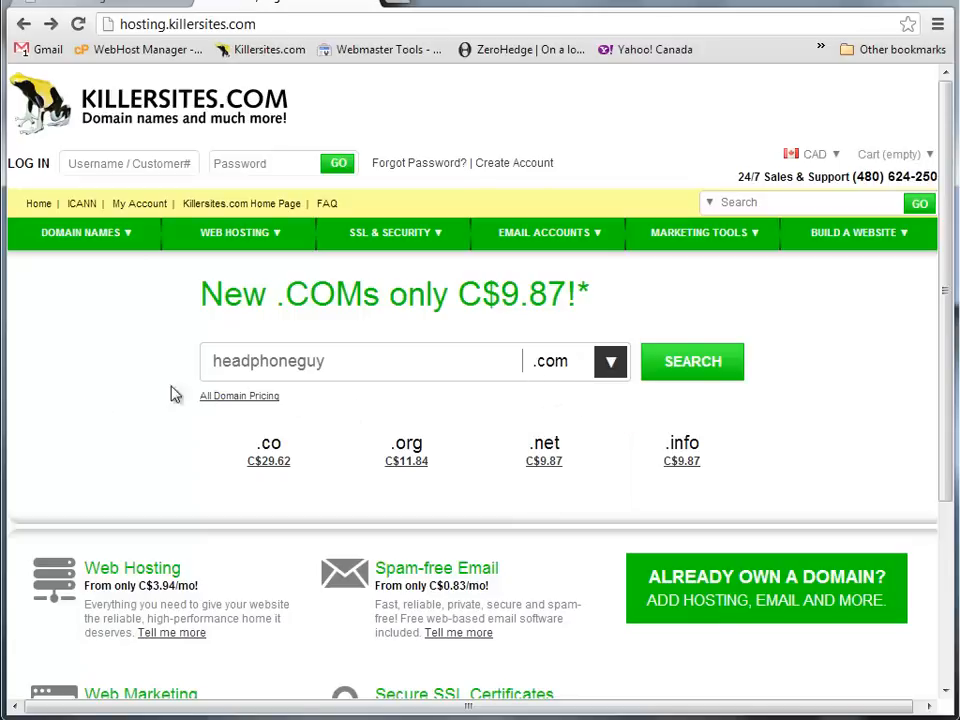
pyautogui.moveTo(800, 432)
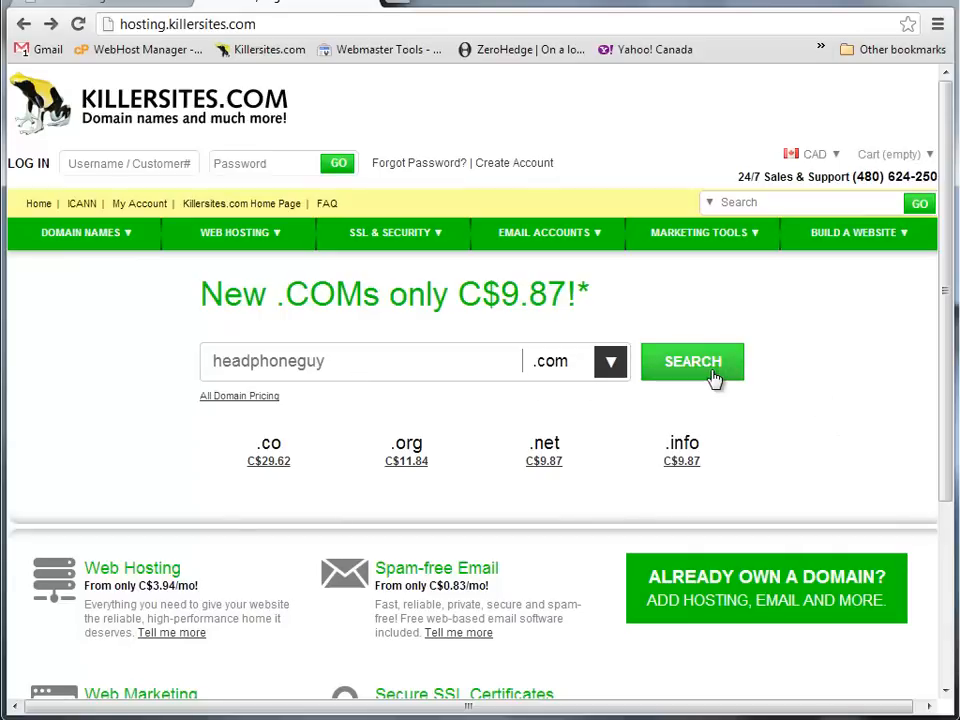
pyautogui.moveTo(700, 374)
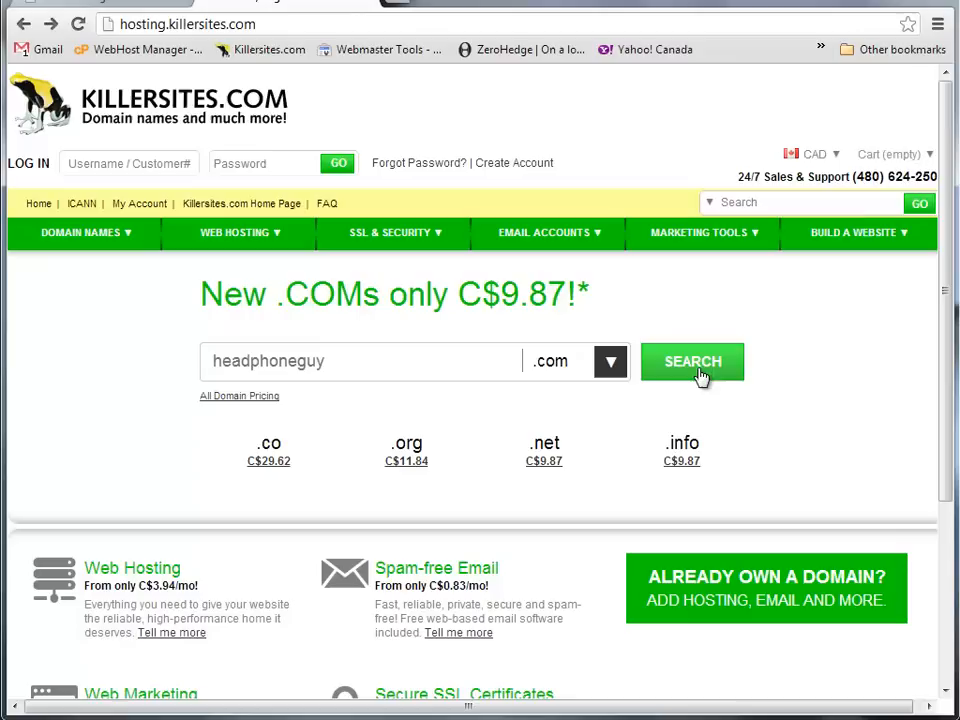
pyautogui.moveTo(532, 384)
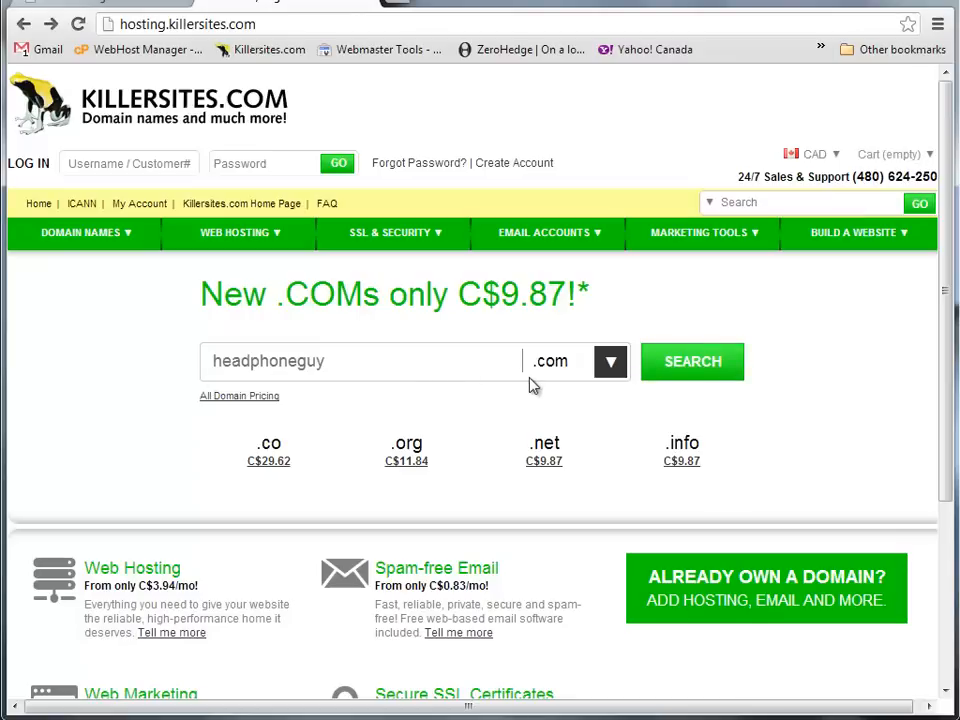
# Run the search for headphoneguy.com and see it reported as already taken.
pyautogui.click(692, 362)
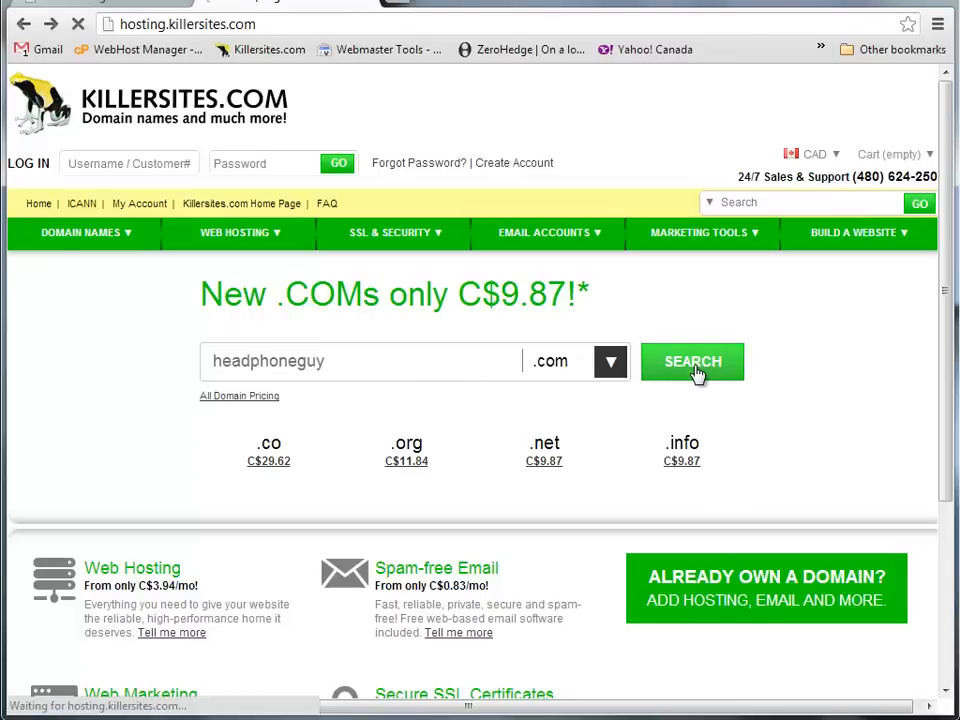
pyautogui.click(692, 362)
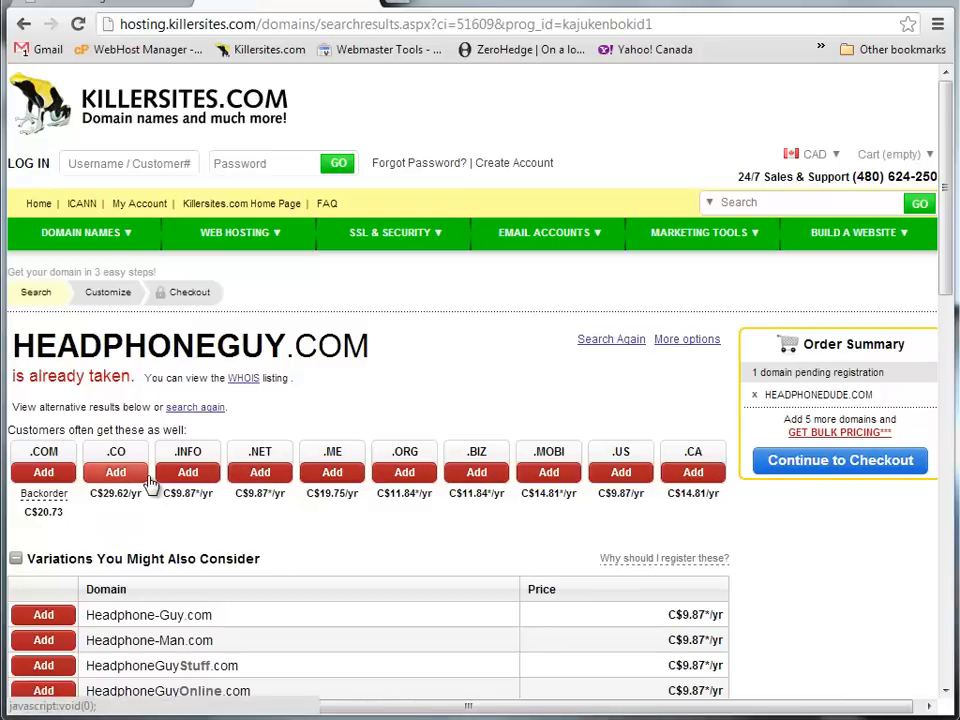
pyautogui.moveTo(924, 566)
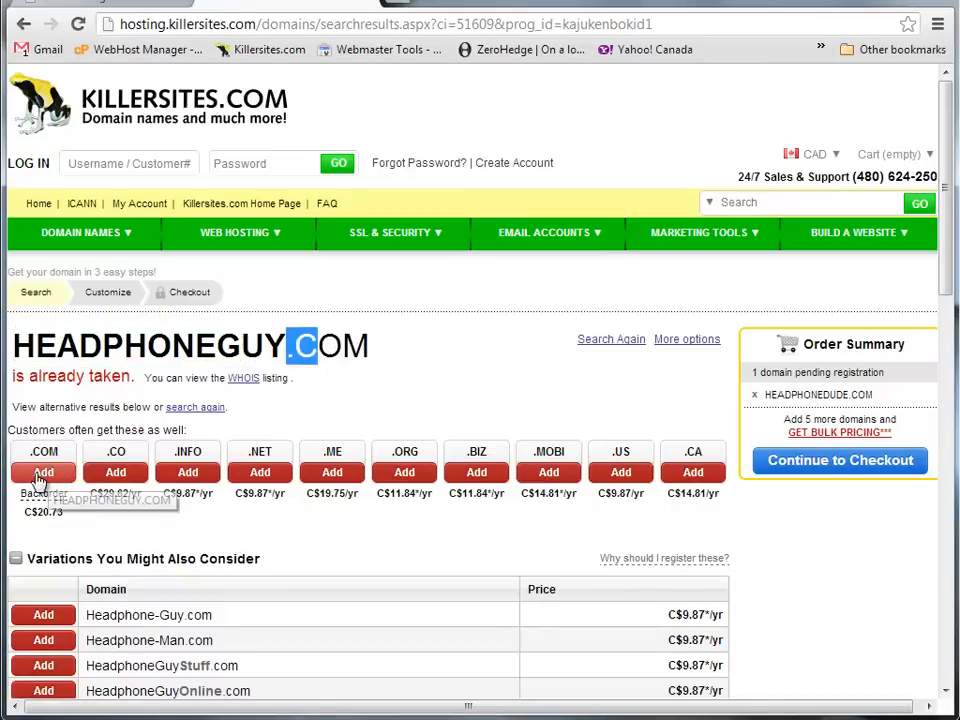
pyautogui.moveTo(402, 472)
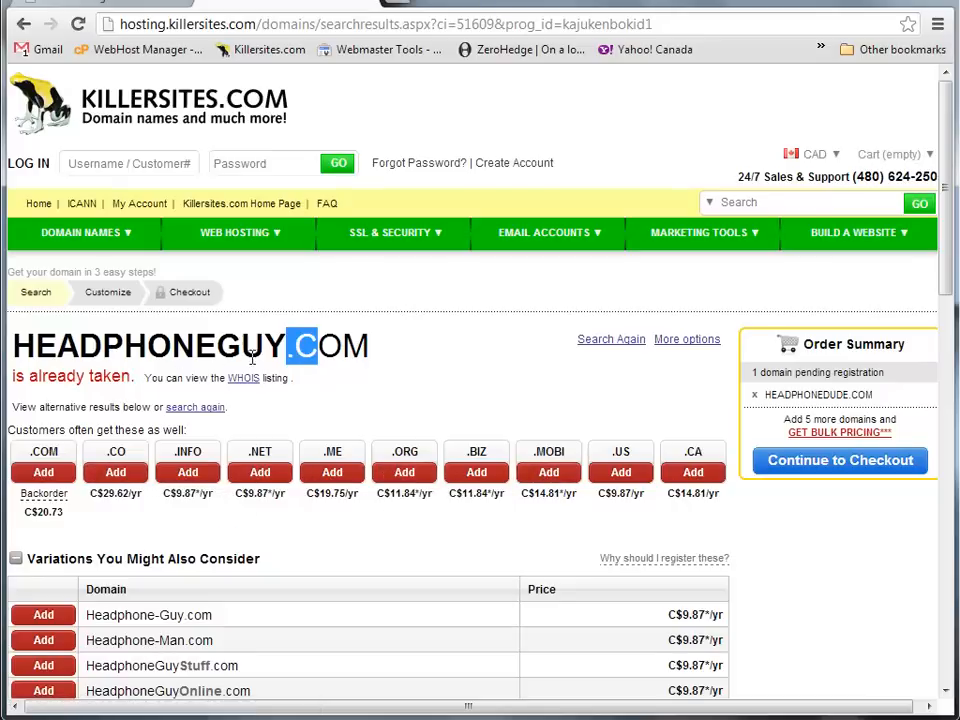
pyautogui.moveTo(260, 472)
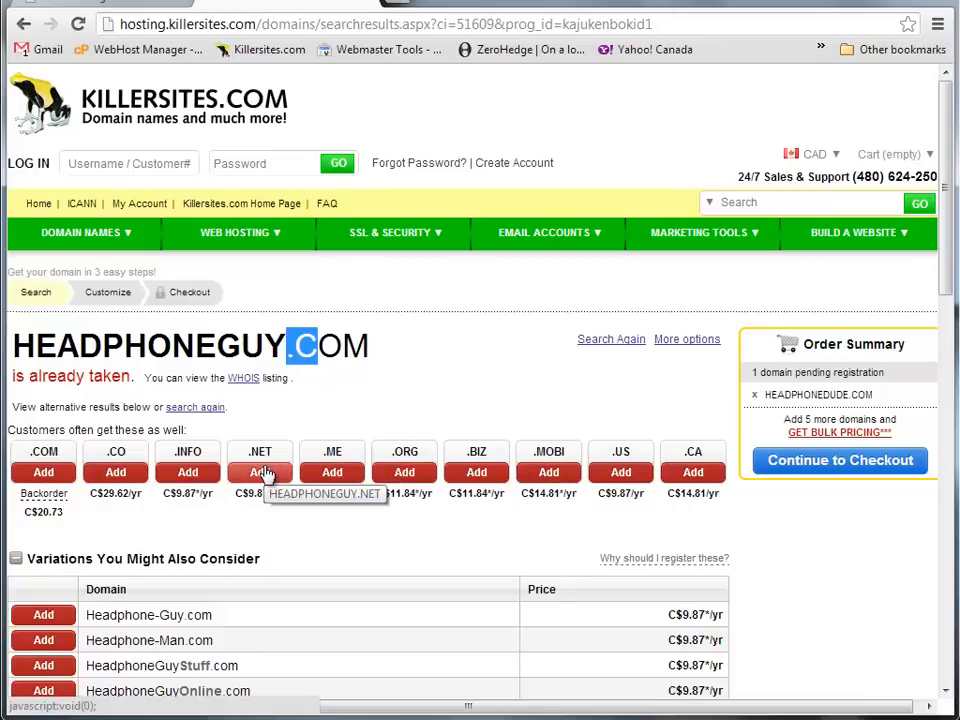
pyautogui.moveTo(618, 478)
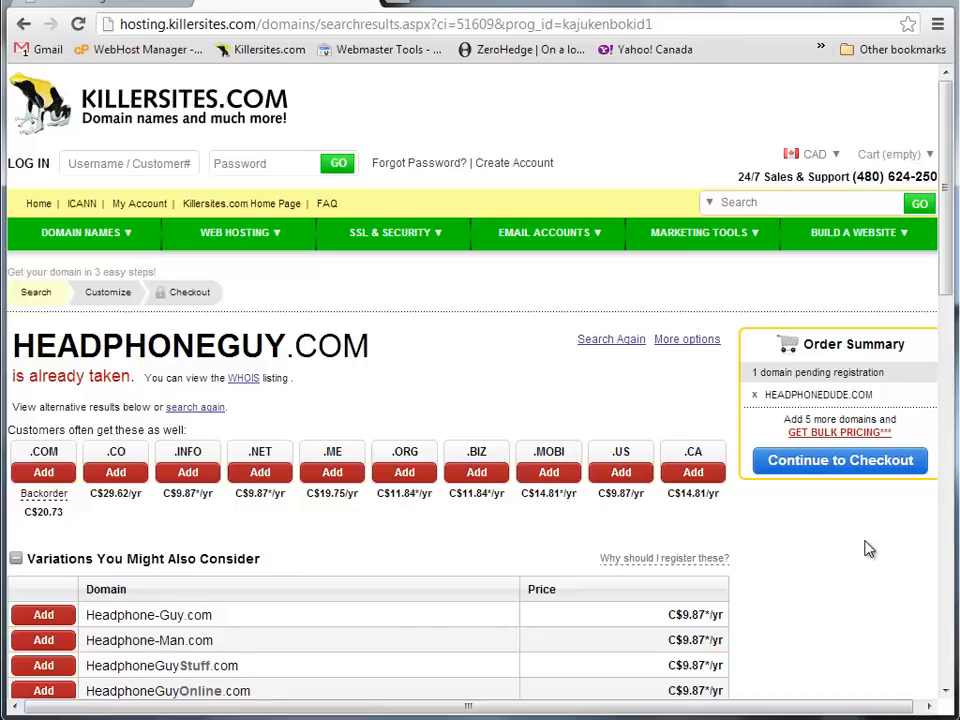
pyautogui.moveTo(392, 296)
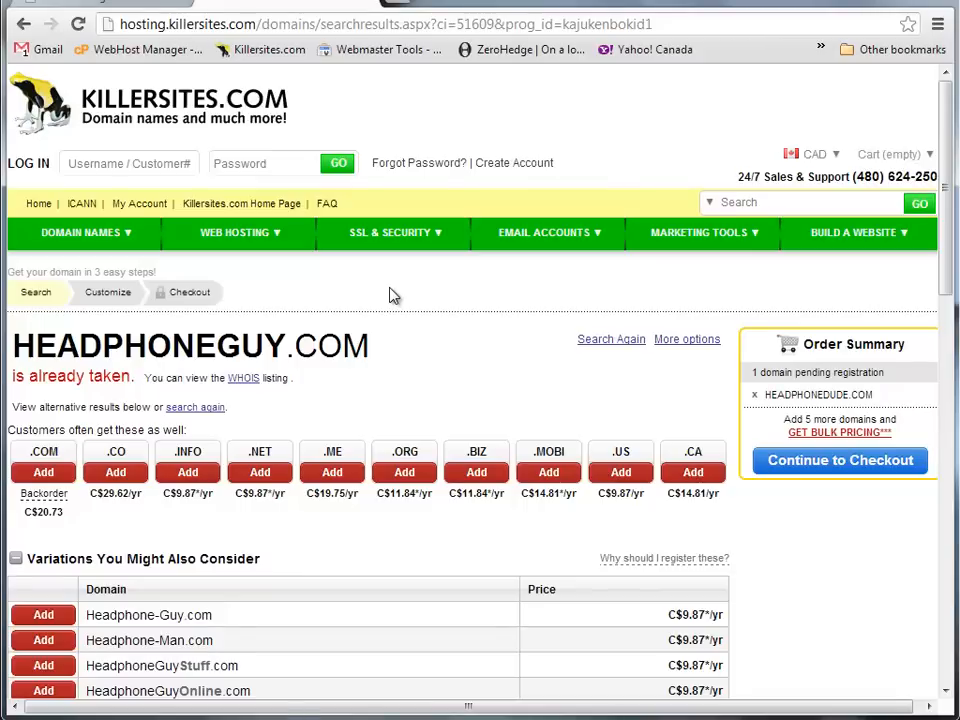
pyautogui.moveTo(300, 348)
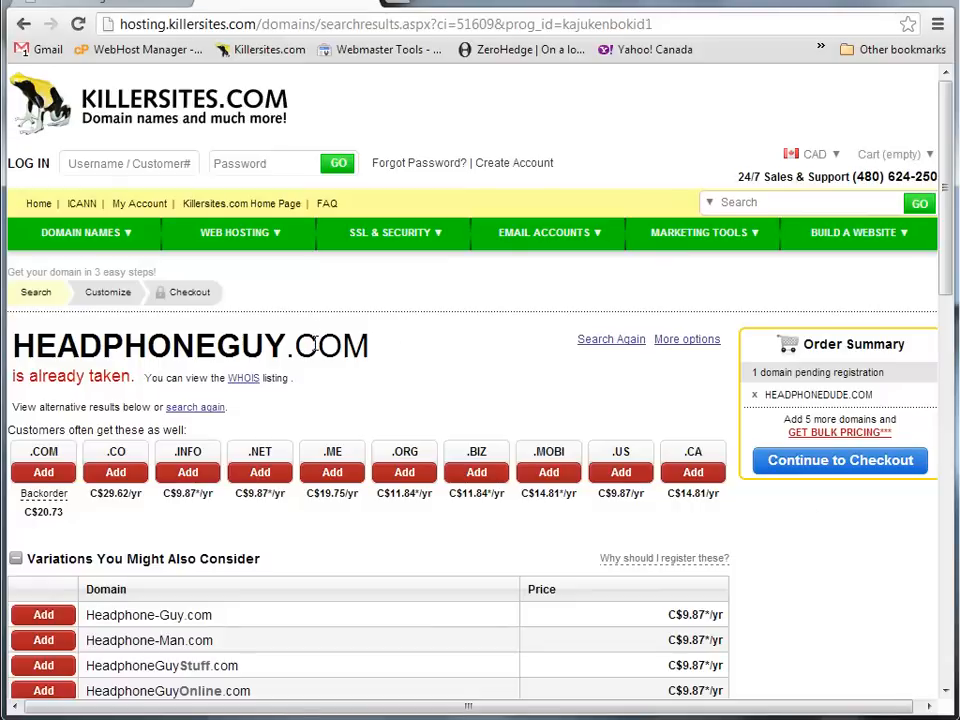
pyautogui.moveTo(90, 40)
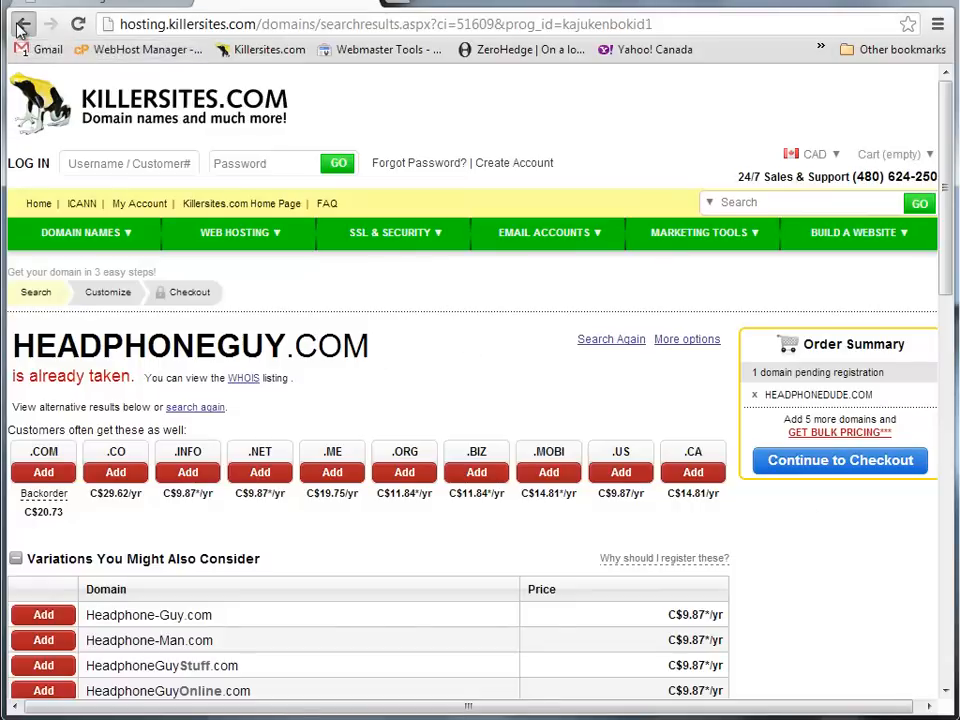
# Return to the domain search page and enter headphonedude as the .com name.
pyautogui.click(40, 22)
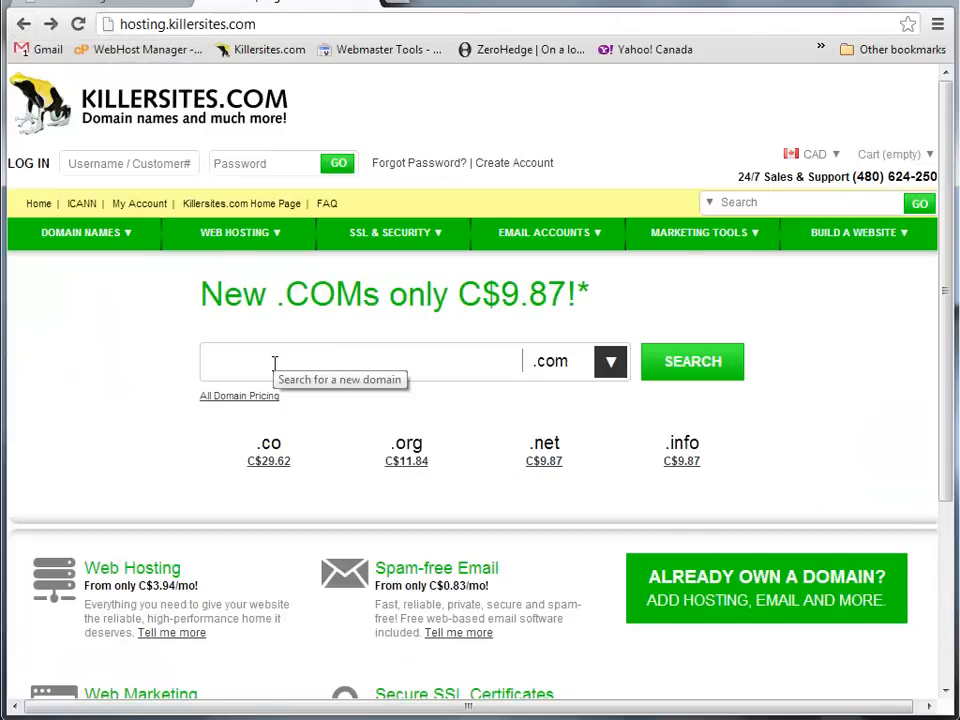
pyautogui.moveTo(814, 318)
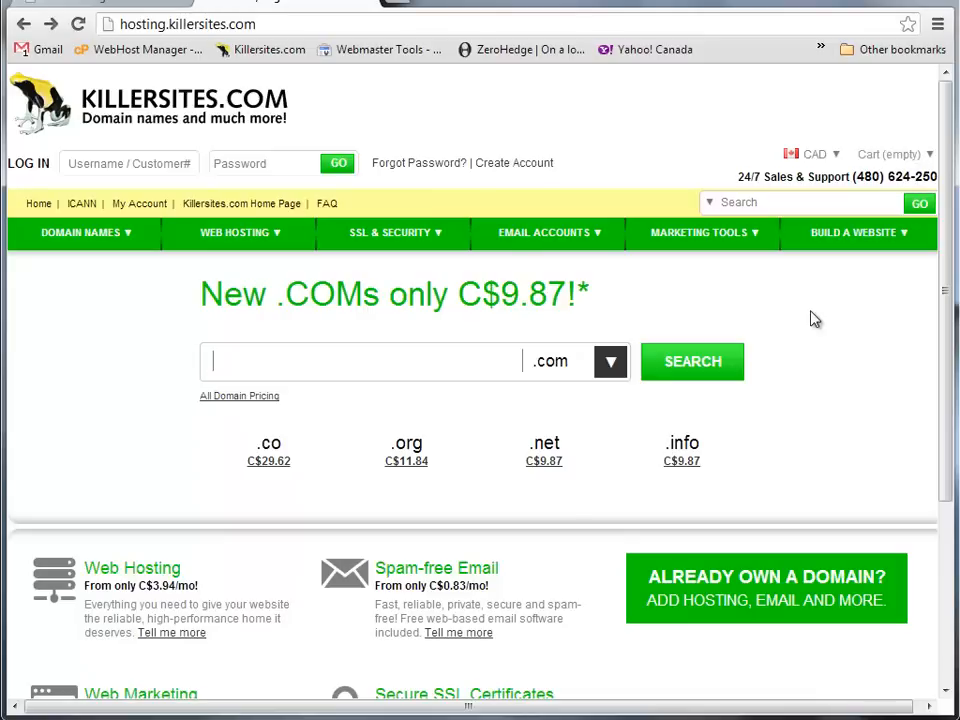
pyautogui.write('headphone')
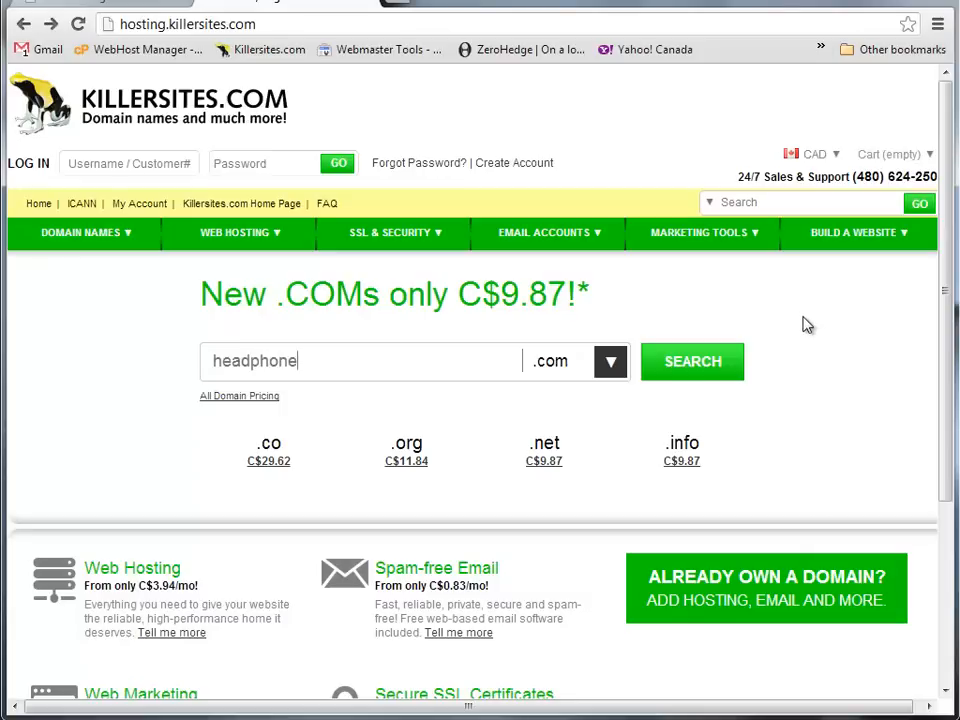
pyautogui.write('d')
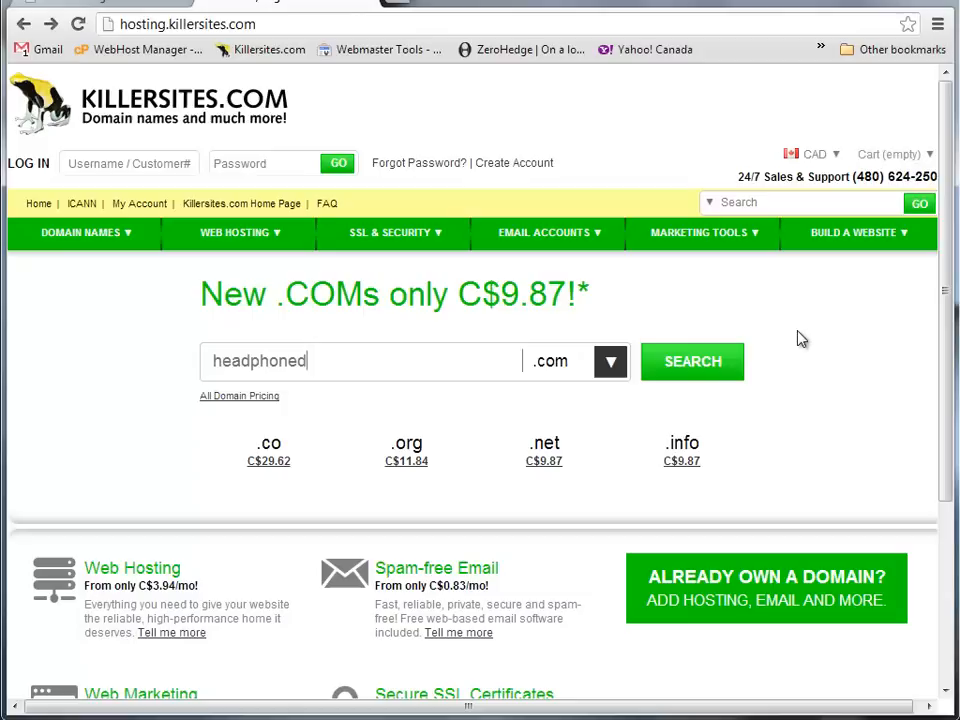
pyautogui.write('ude')
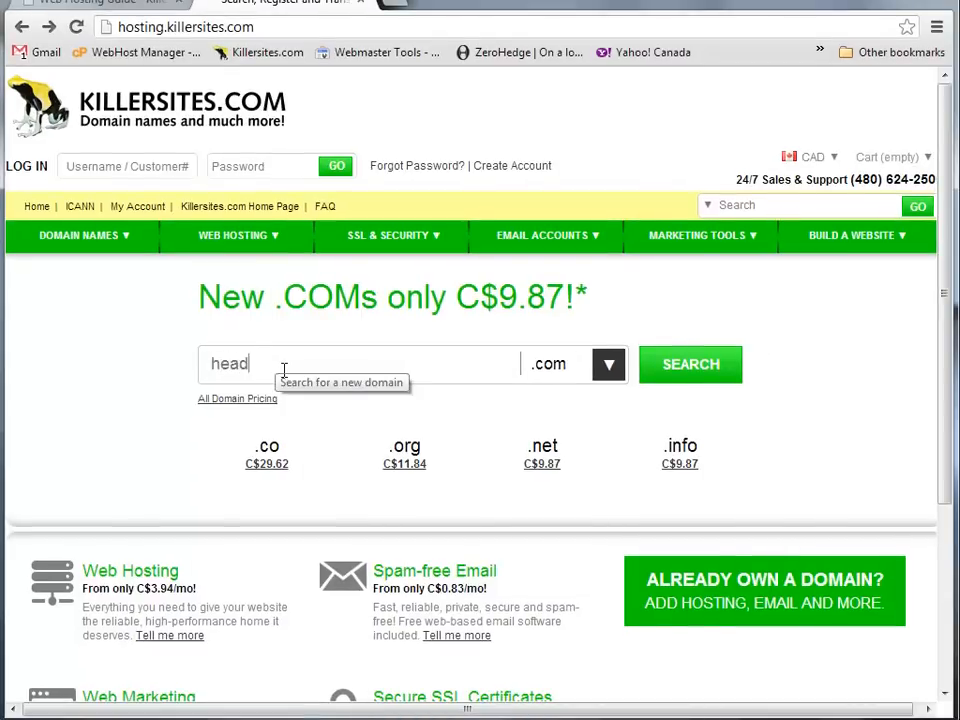
pyautogui.write('phonedu')
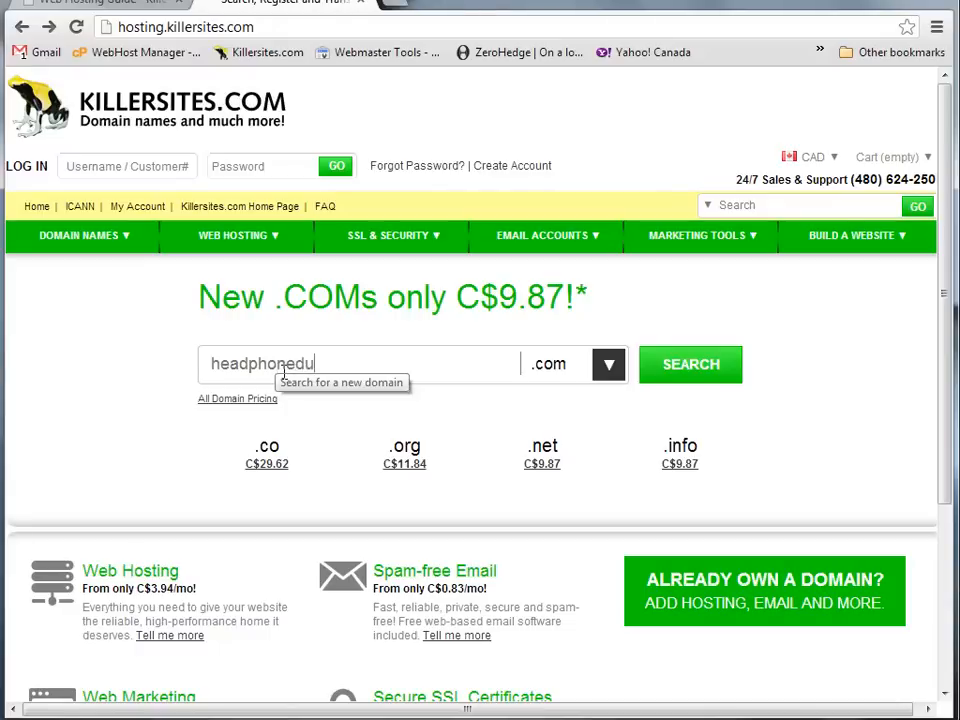
pyautogui.write('de')
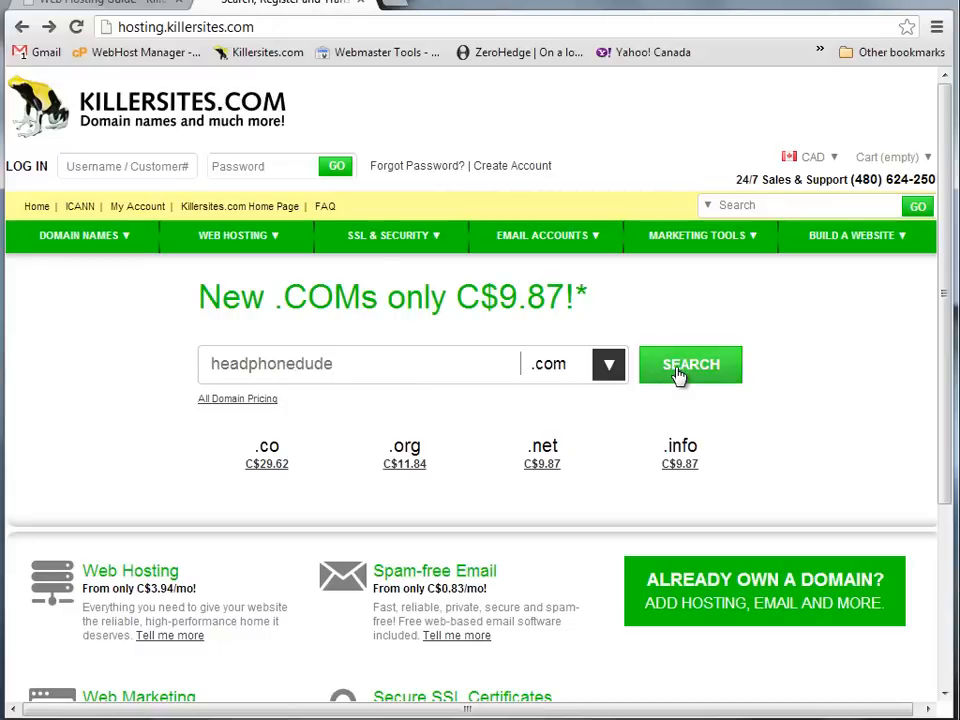
# Search headphonedude.com, see it available, and add it to the cart.
pyautogui.click(690, 364)
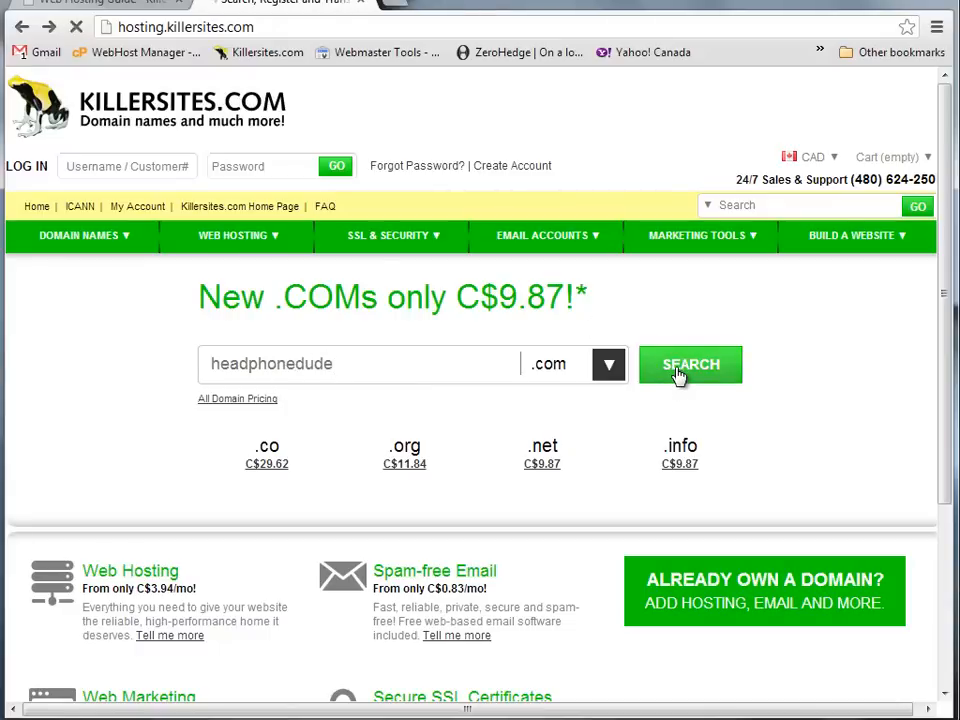
pyautogui.click(688, 364)
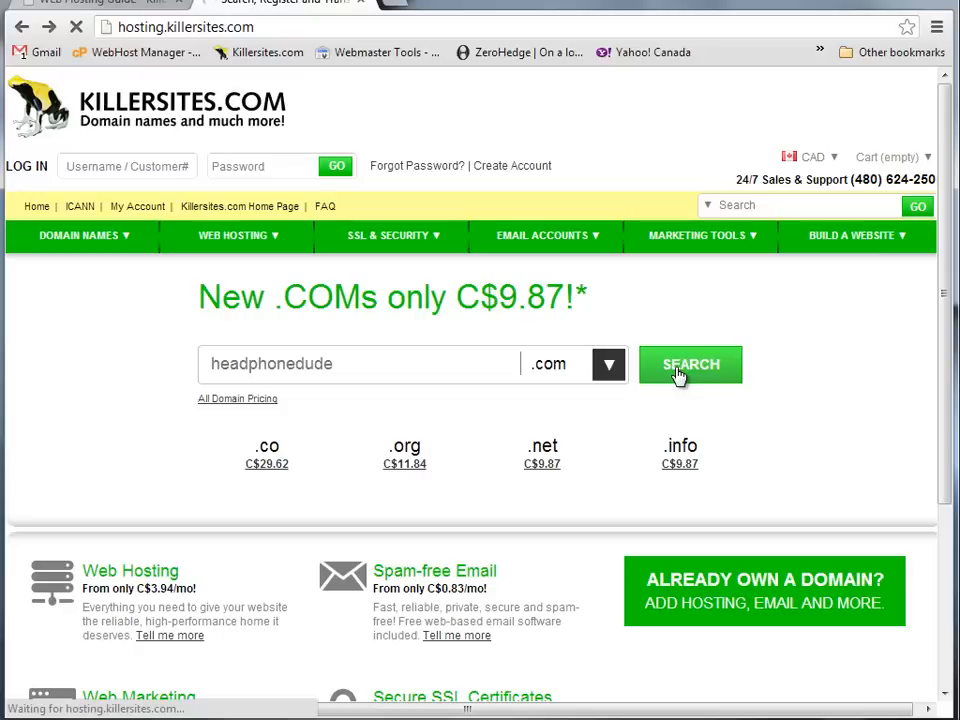
pyautogui.click(690, 364)
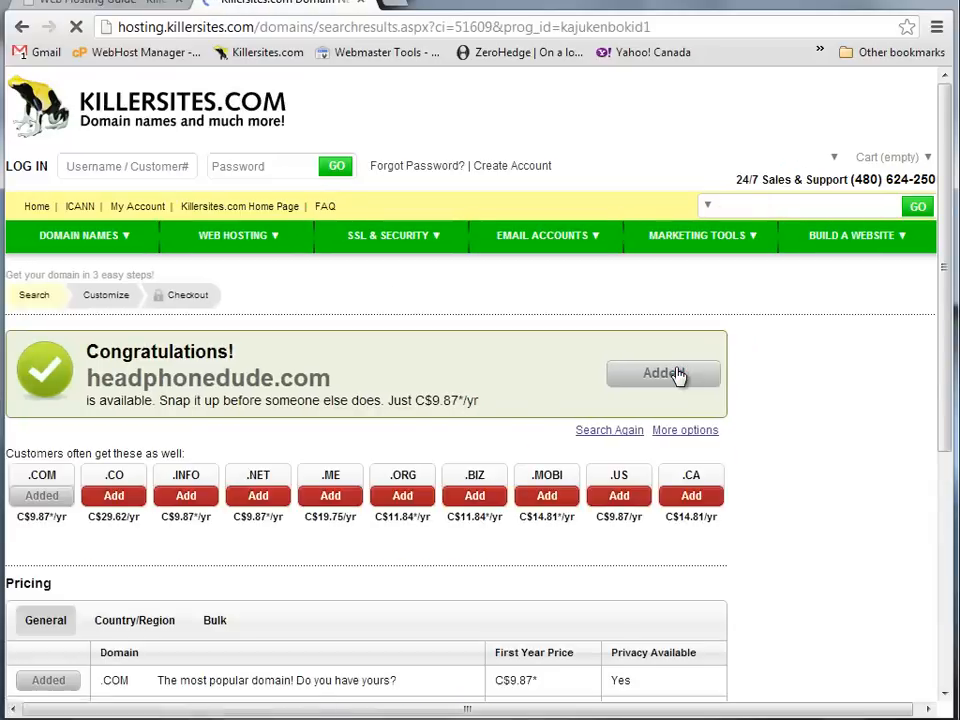
pyautogui.click(664, 374)
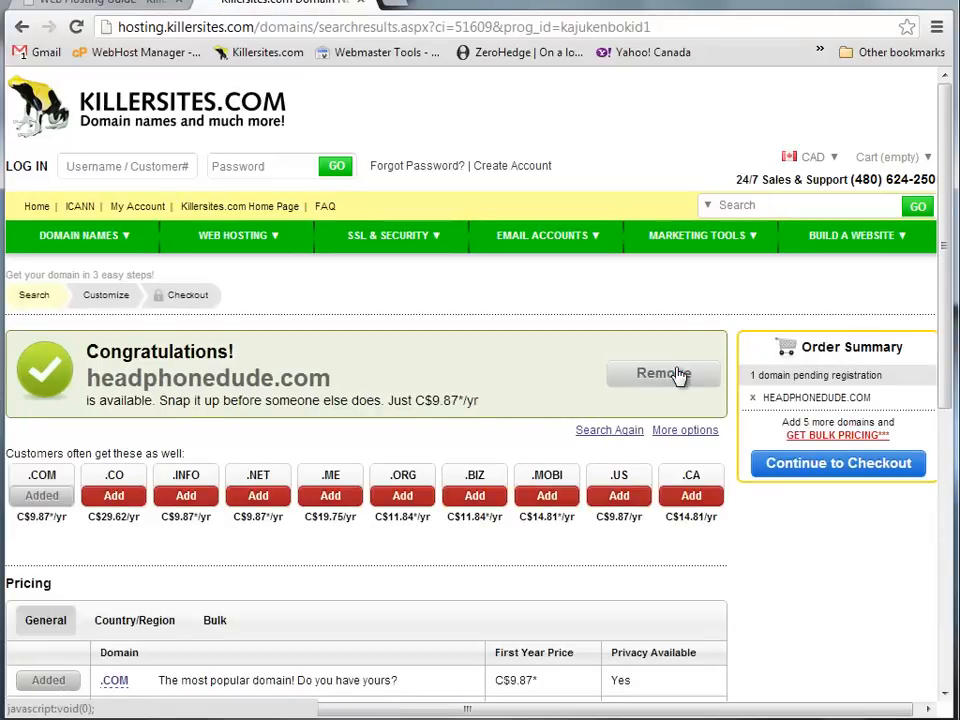